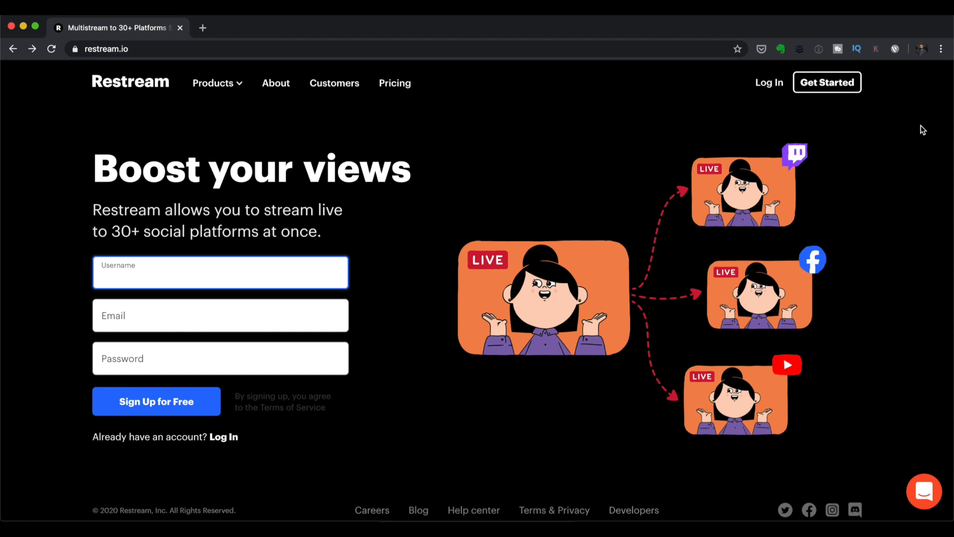
pyautogui.moveTo(561, 87)
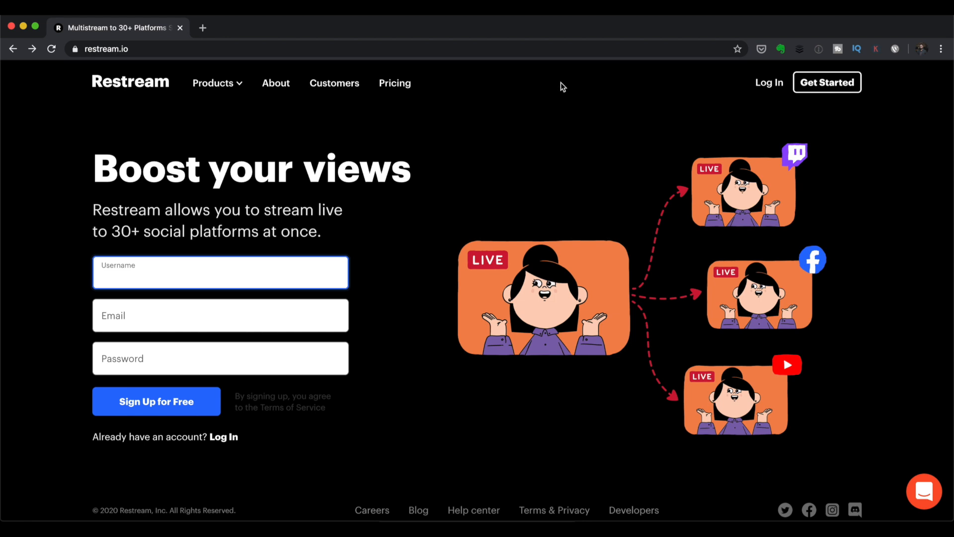
# Step: Go to the Restream pricing page from the homepage's top navigation
pyautogui.click(394, 83)
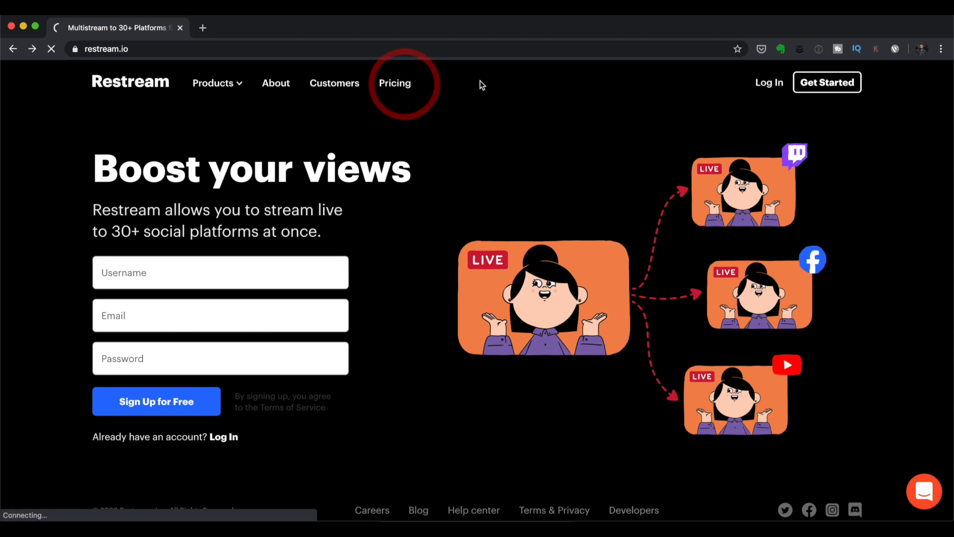
pyautogui.click(394, 83)
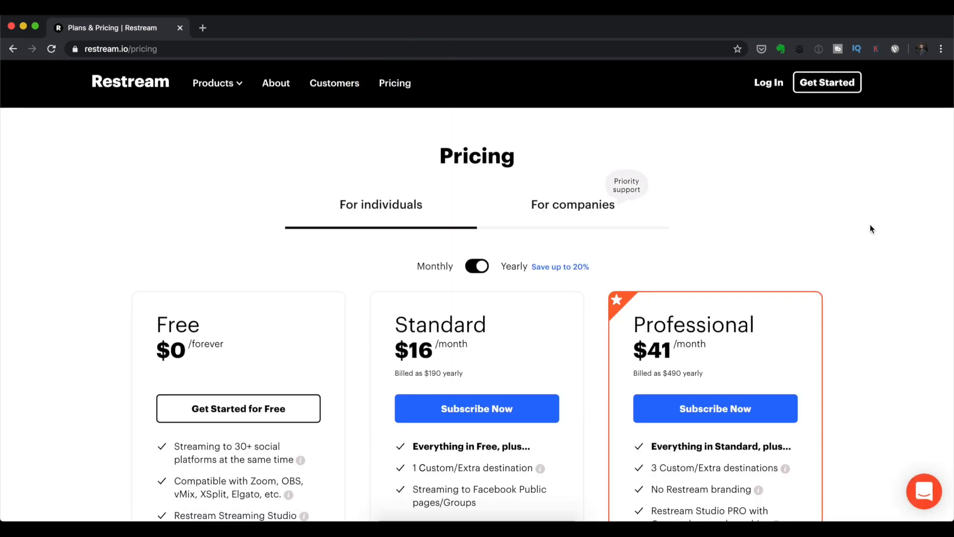
pyautogui.scroll(-3)
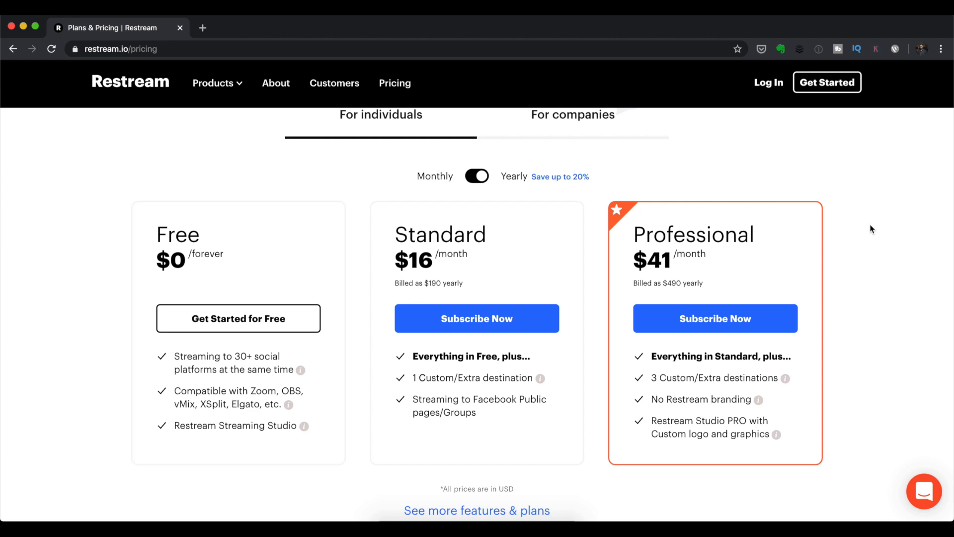
pyautogui.moveTo(434, 431)
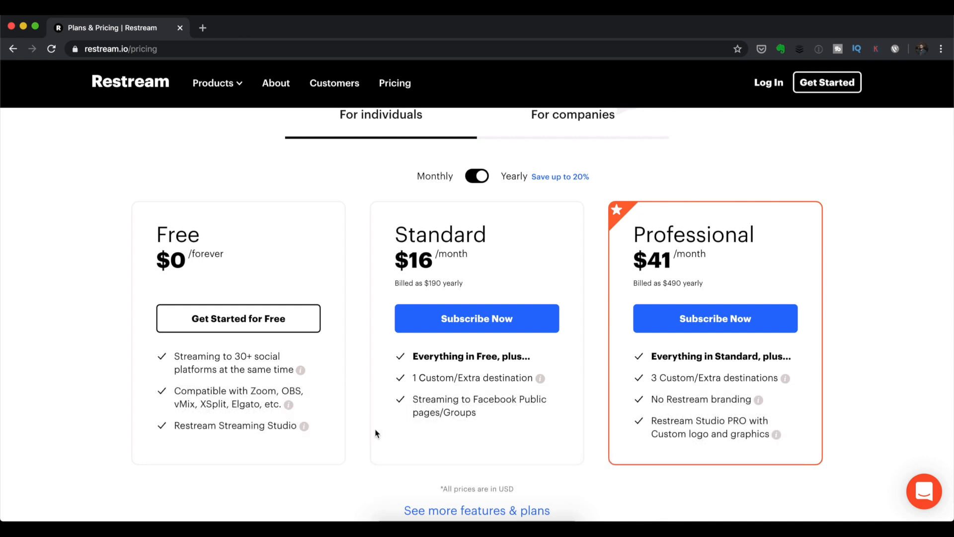
pyautogui.click(477, 333)
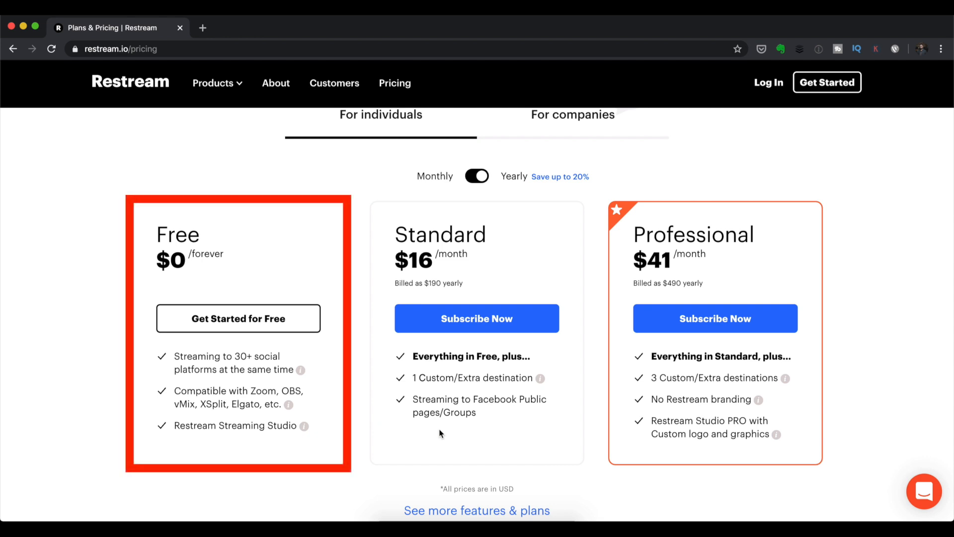
# Step: Begin the free-plan sign-up and start filling in the account username
pyautogui.click(238, 318)
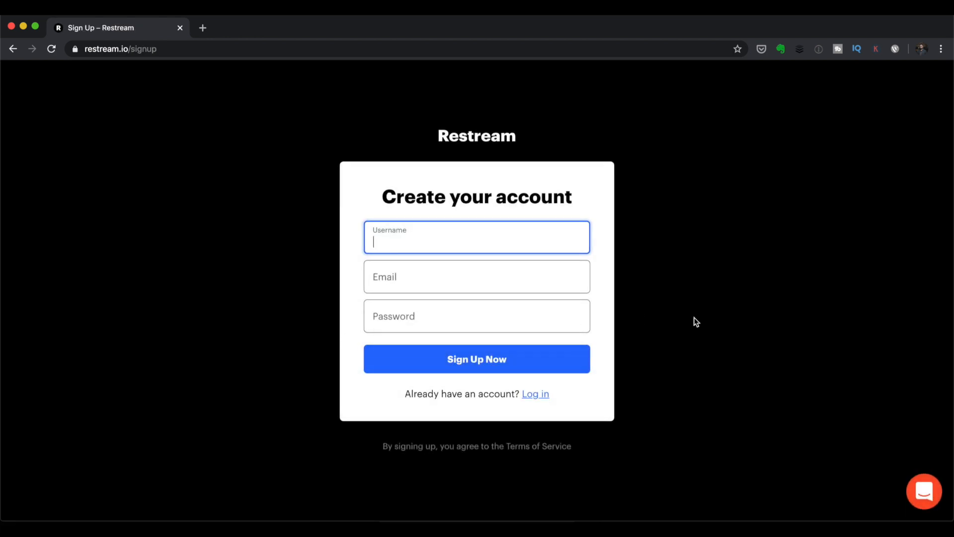
pyautogui.click(477, 358)
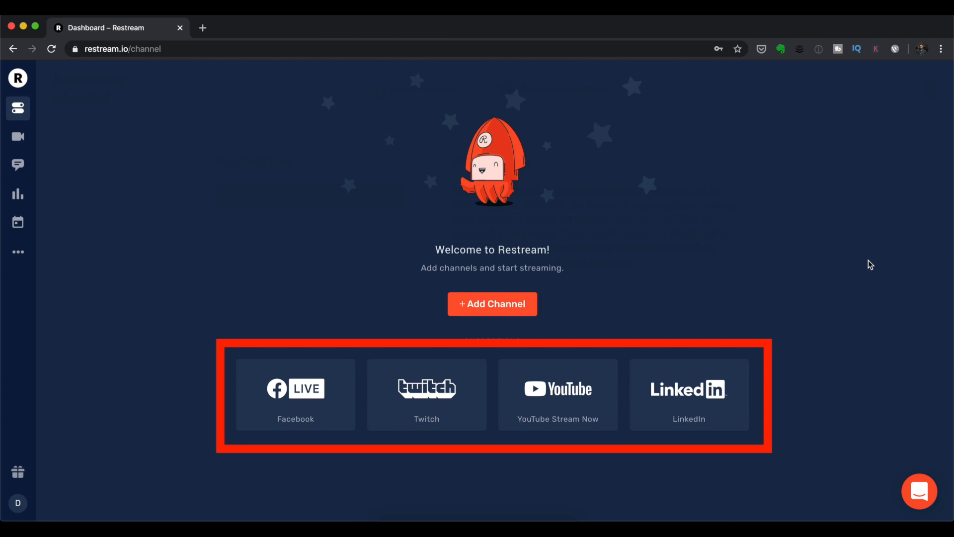
pyautogui.moveTo(871, 274)
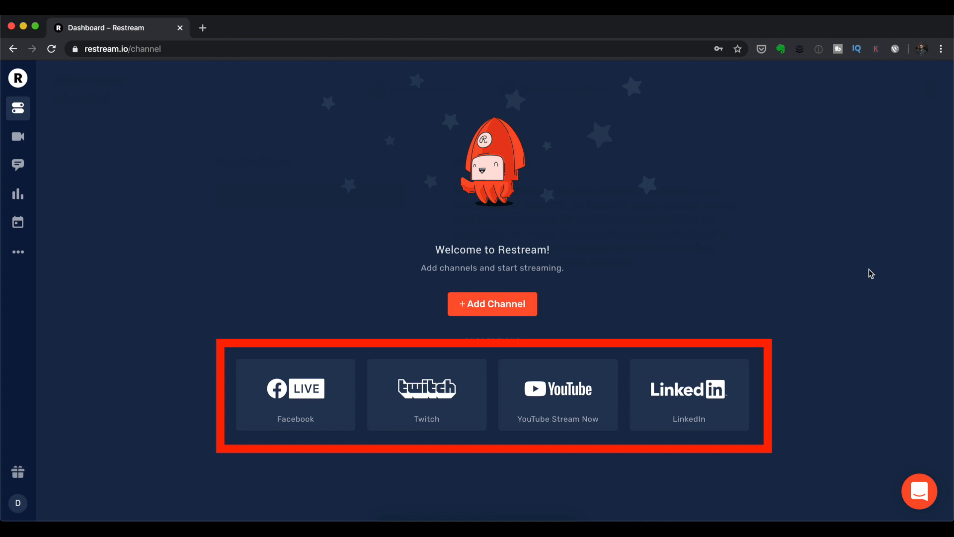
pyautogui.moveTo(875, 278)
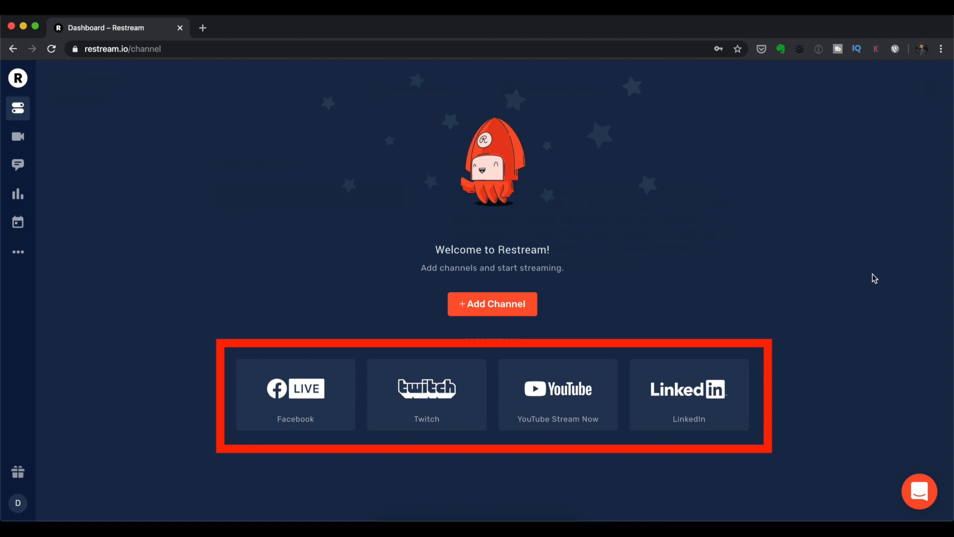
pyautogui.moveTo(775, 258)
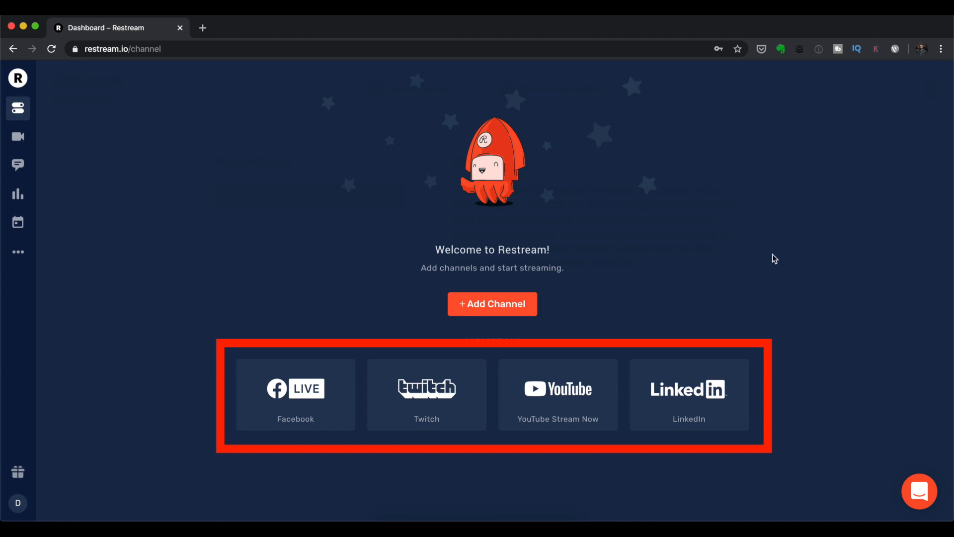
# Step: Pick the Twitch tile under the dashboard's Suggestions
pyautogui.click(429, 394)
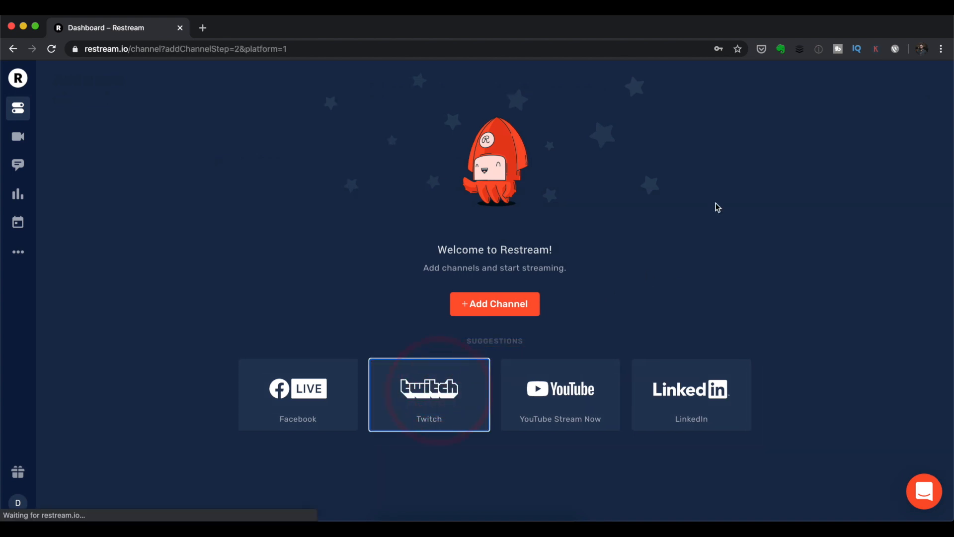
# Step: Connect the Twitch account and authorize Restream's access on Twitch's authorization page
pyautogui.click(429, 394)
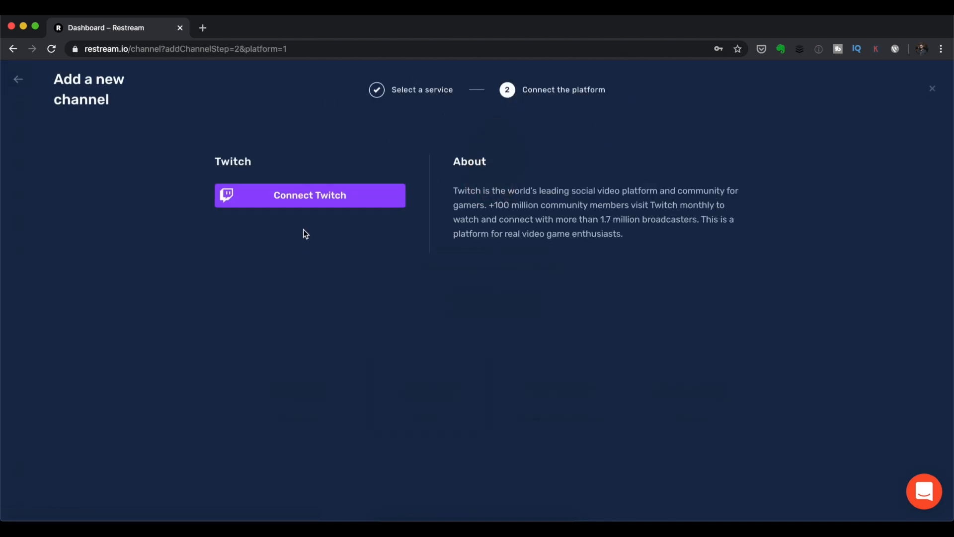
pyautogui.click(310, 195)
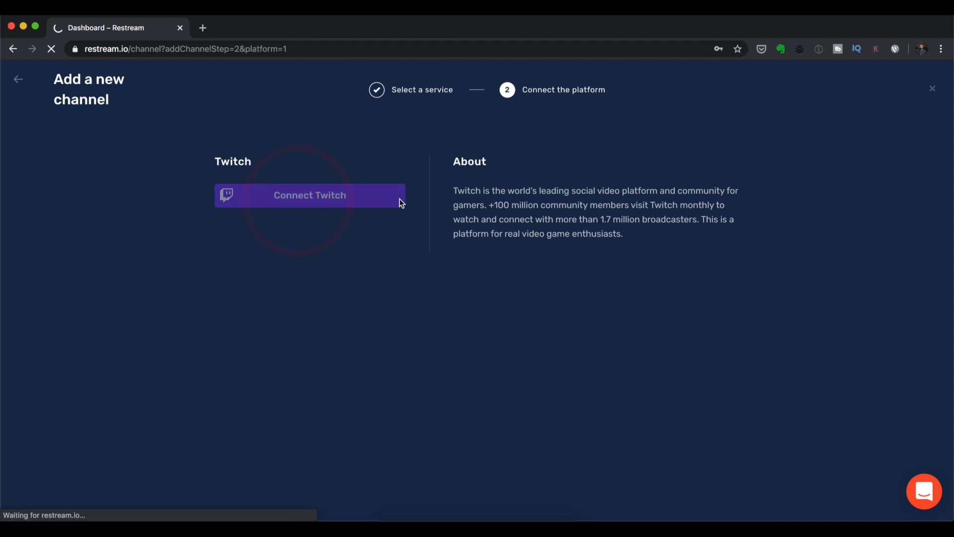
pyautogui.click(309, 195)
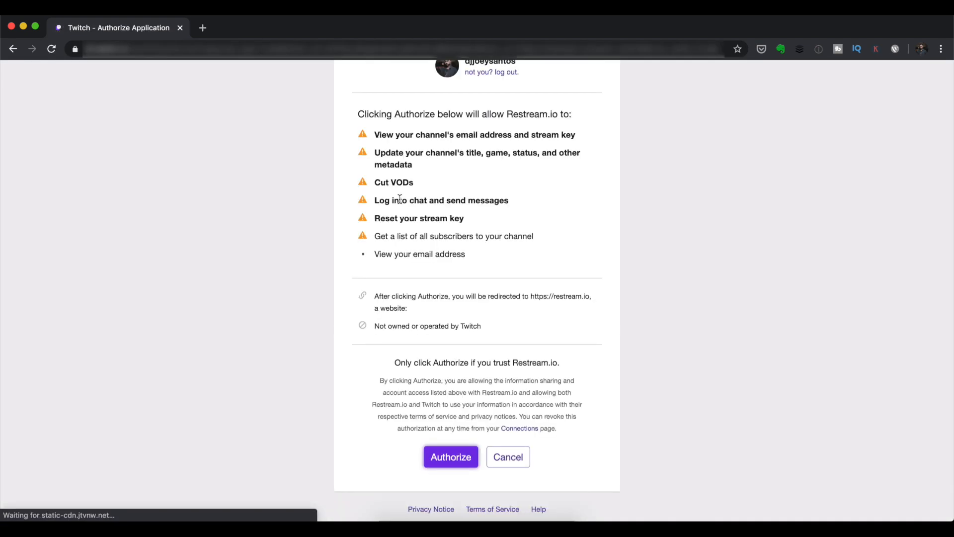
pyautogui.scroll(3)
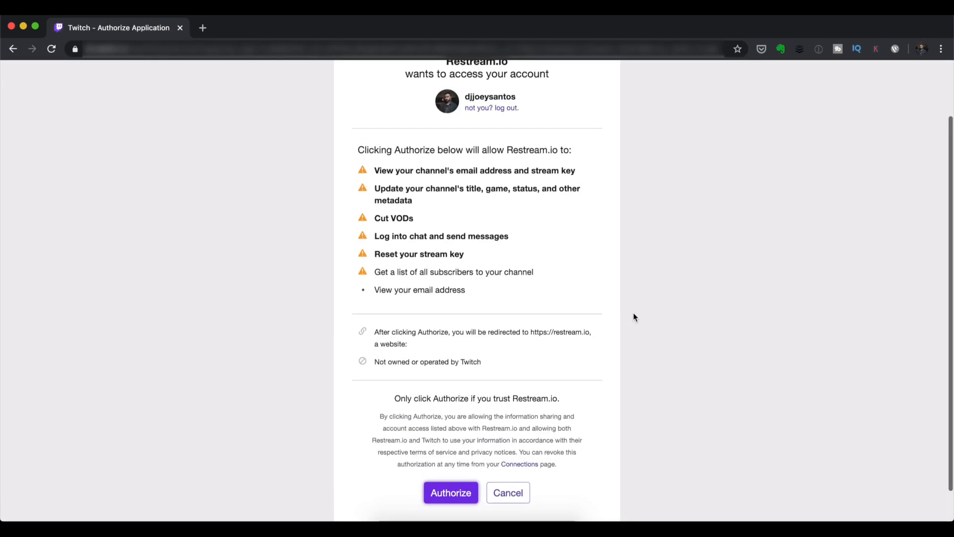
pyautogui.moveTo(586, 379)
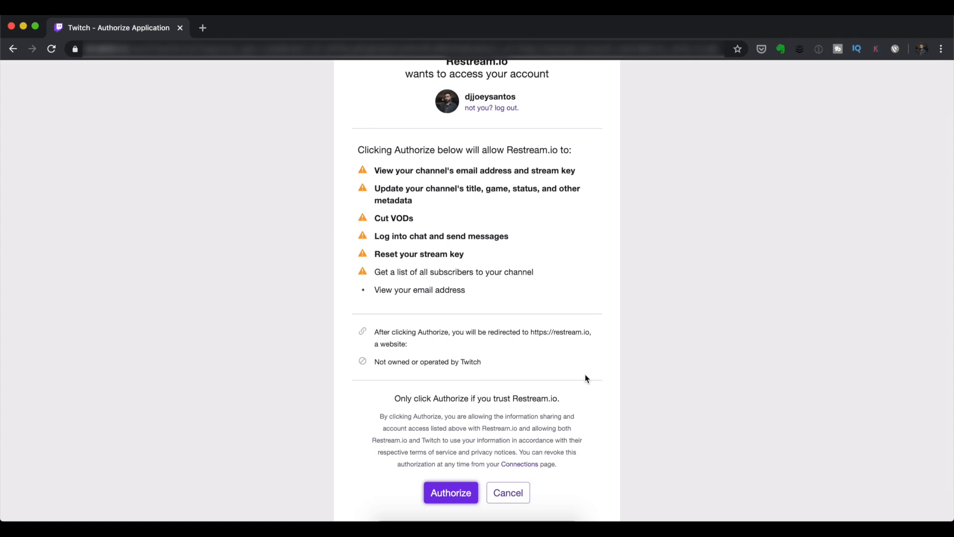
pyautogui.moveTo(461, 483)
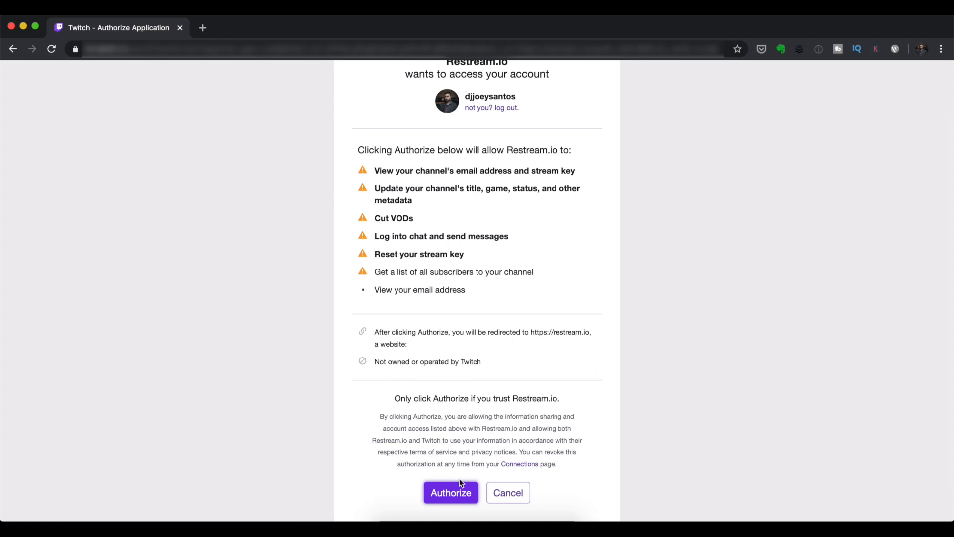
pyautogui.click(450, 492)
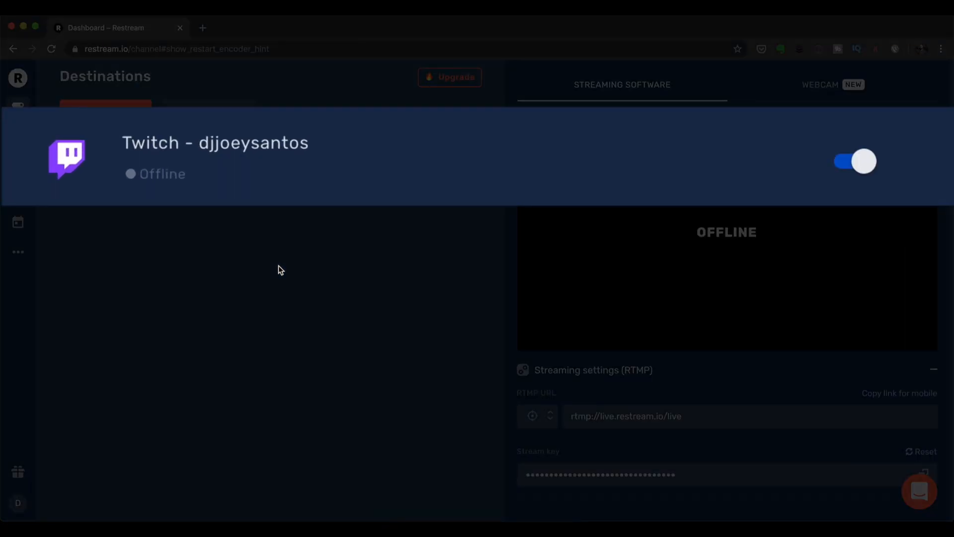
pyautogui.moveTo(229, 236)
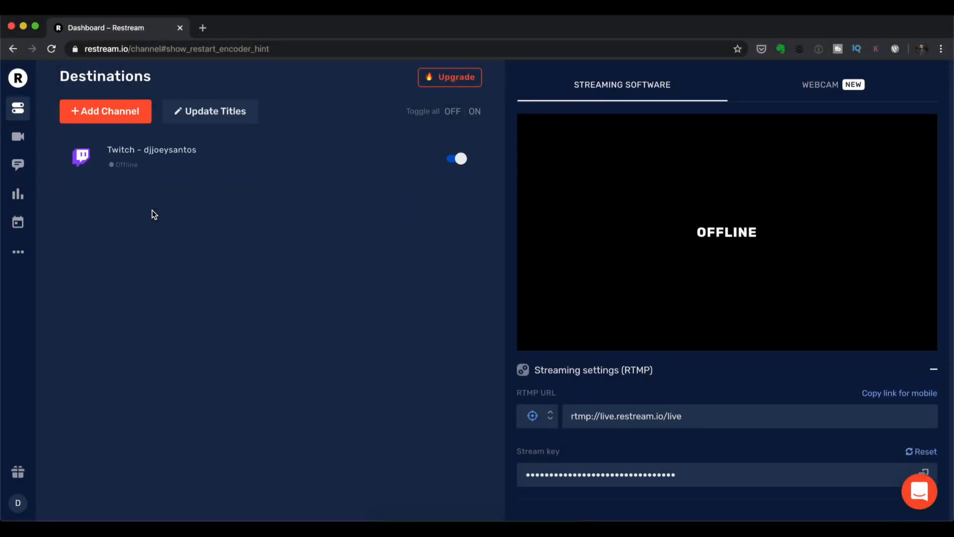
# Step: Add a channel and browse the service list from Facebook Live to Steam and TELE2
pyautogui.click(105, 111)
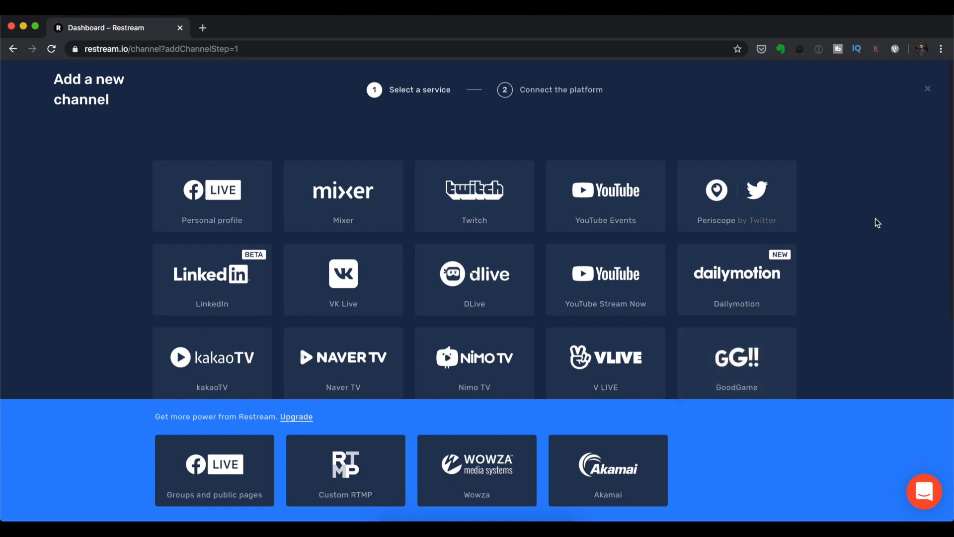
pyautogui.moveTo(895, 245)
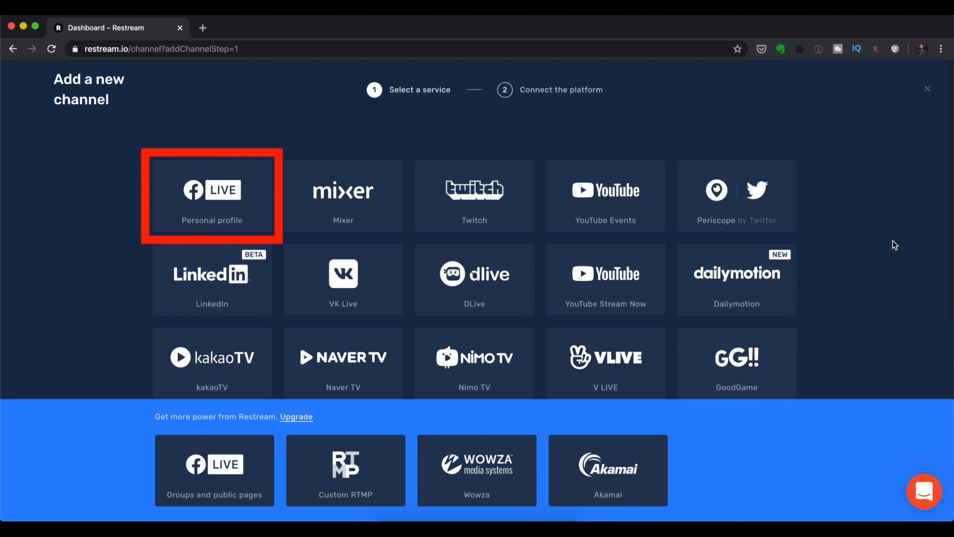
pyautogui.moveTo(906, 228)
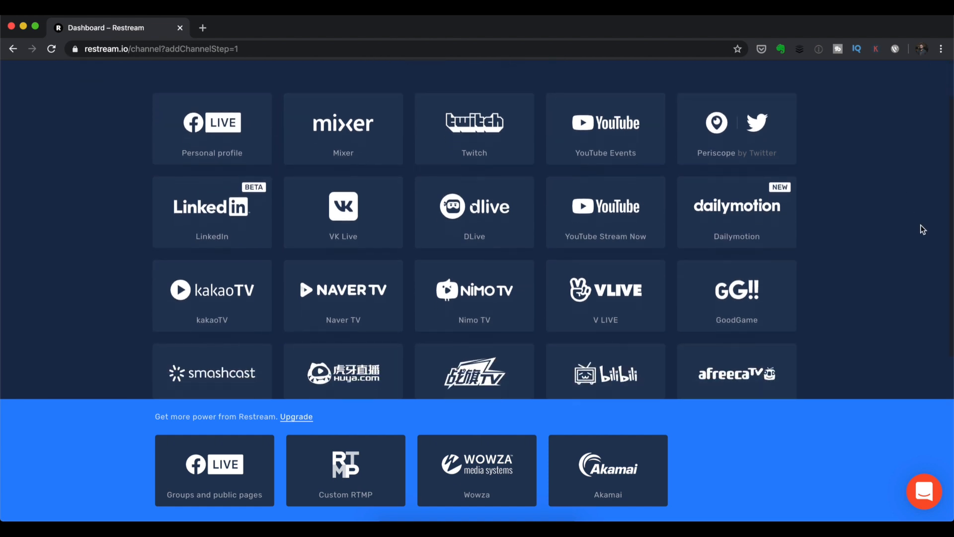
pyautogui.scroll(-3)
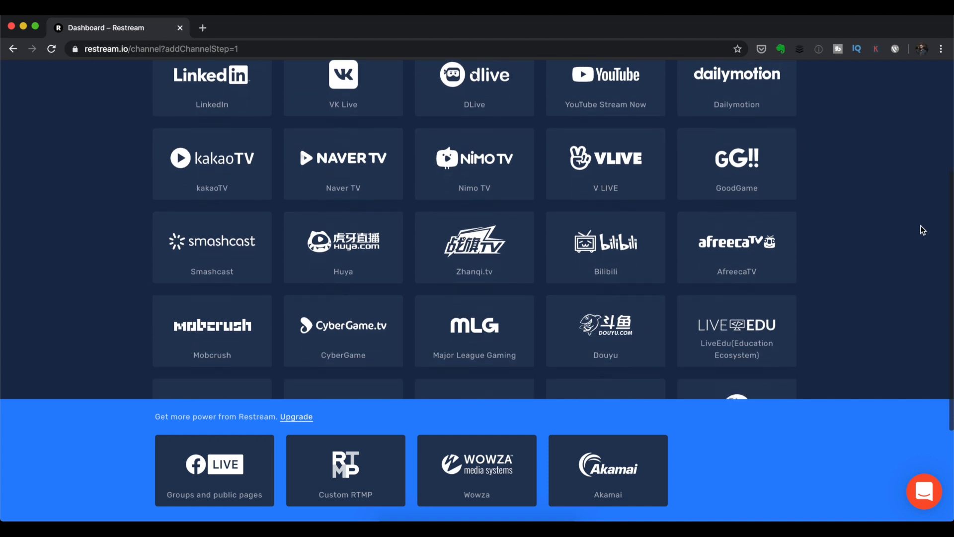
pyautogui.scroll(-3)
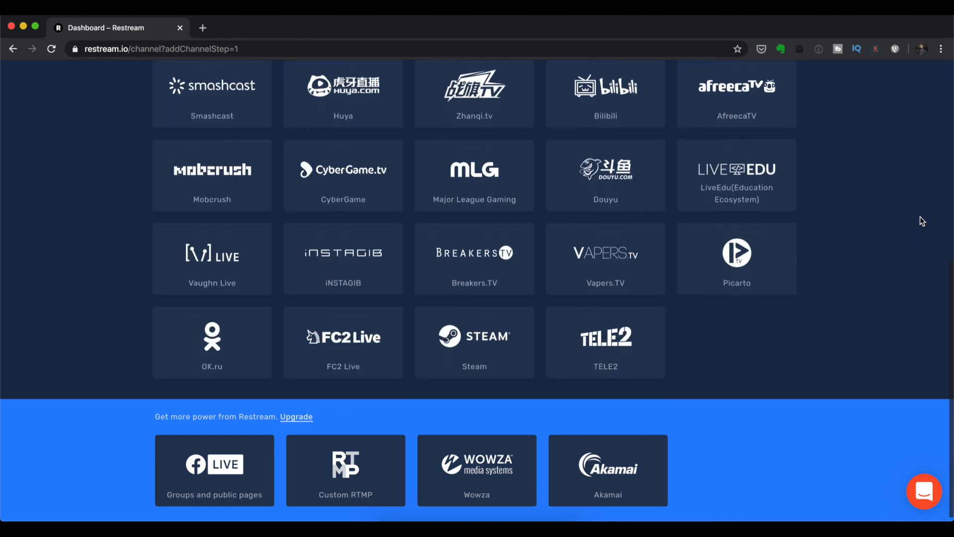
pyautogui.scroll(3)
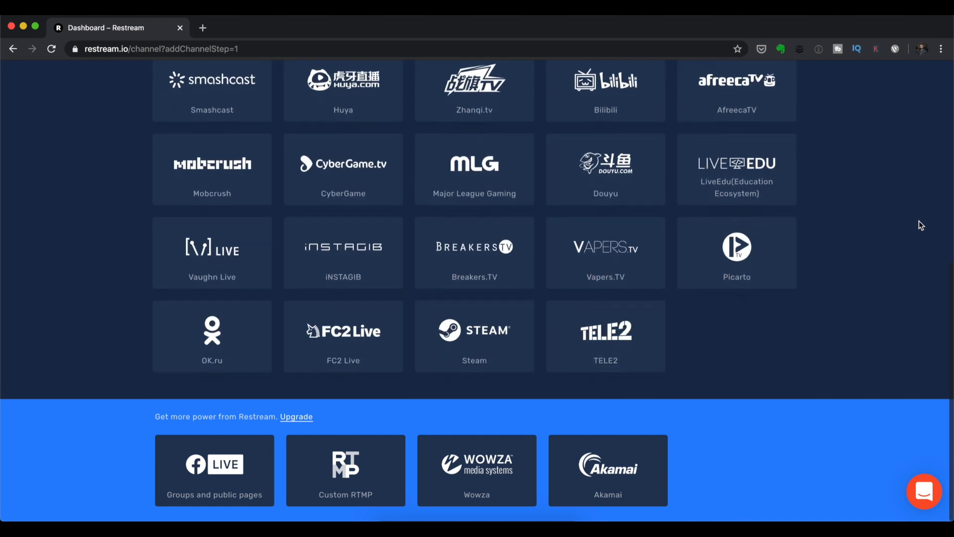
pyautogui.scroll(3)
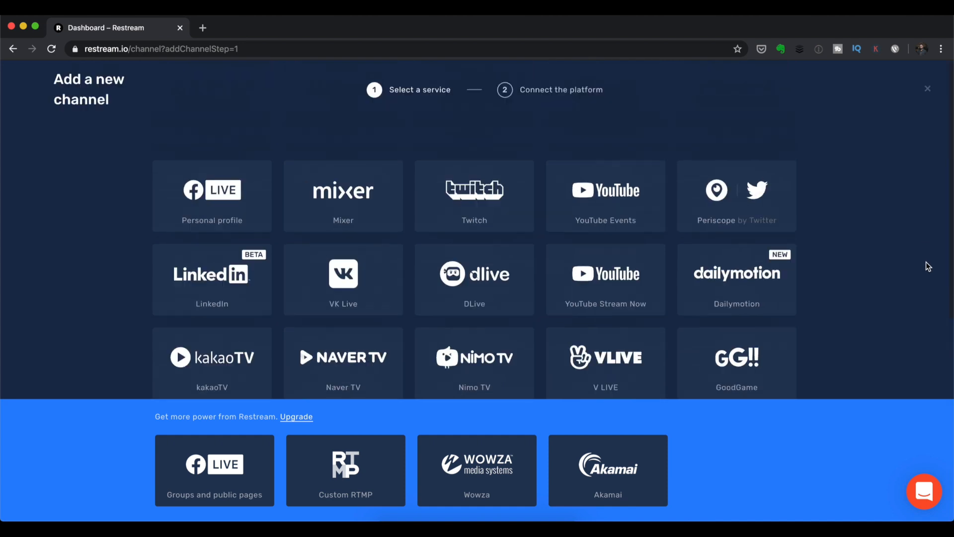
pyautogui.moveTo(933, 103)
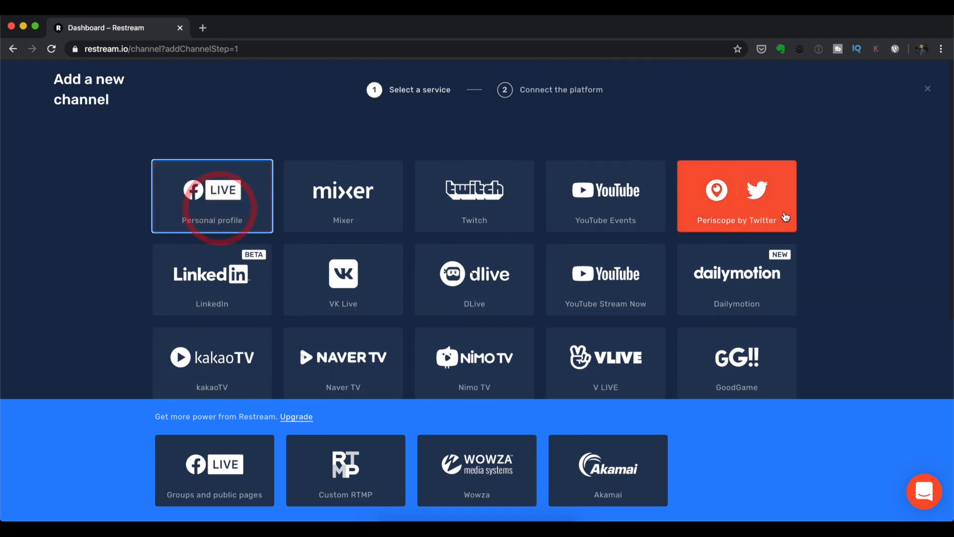
# Step: Choose Facebook Live personal profile and allow Restream to post to the timeline
pyautogui.click(212, 196)
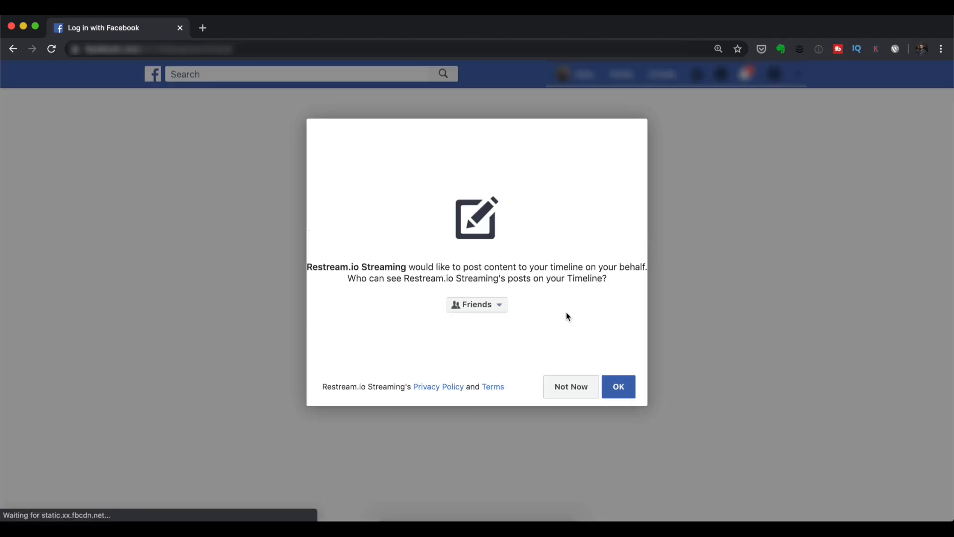
pyautogui.click(617, 387)
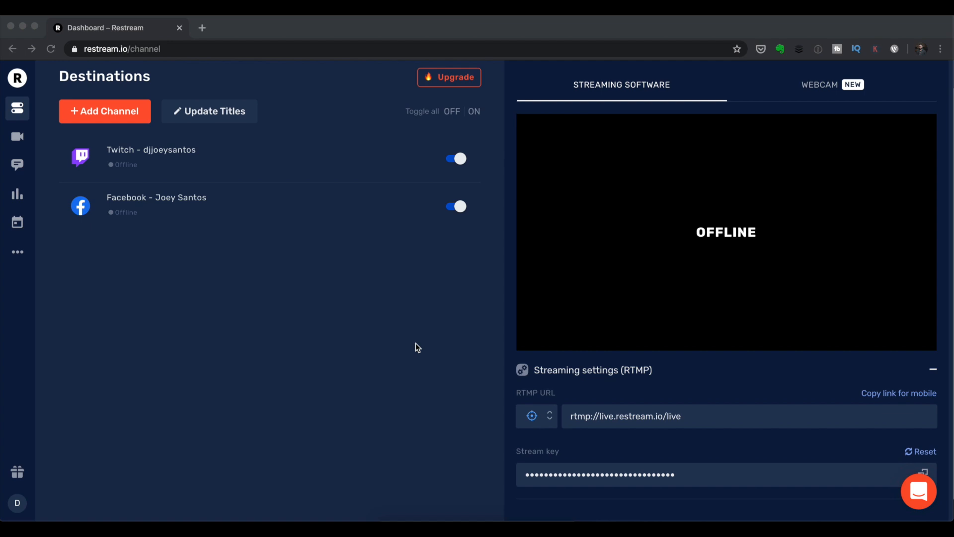
pyautogui.moveTo(408, 346)
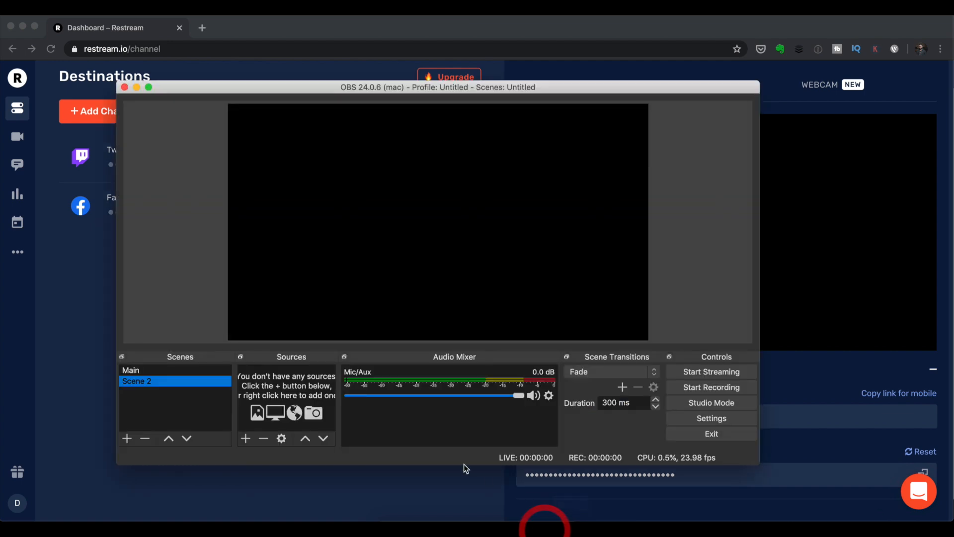
pyautogui.moveTo(459, 440)
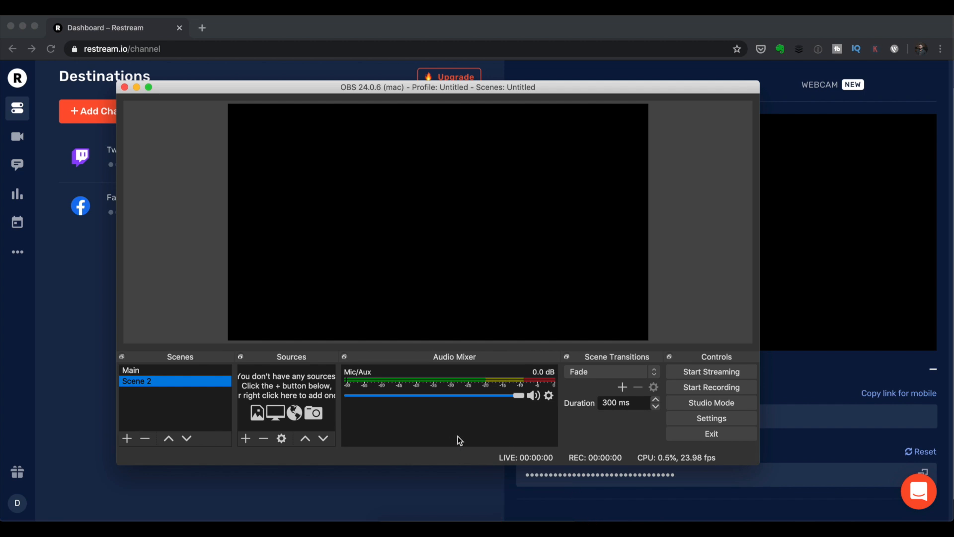
pyautogui.moveTo(802, 417)
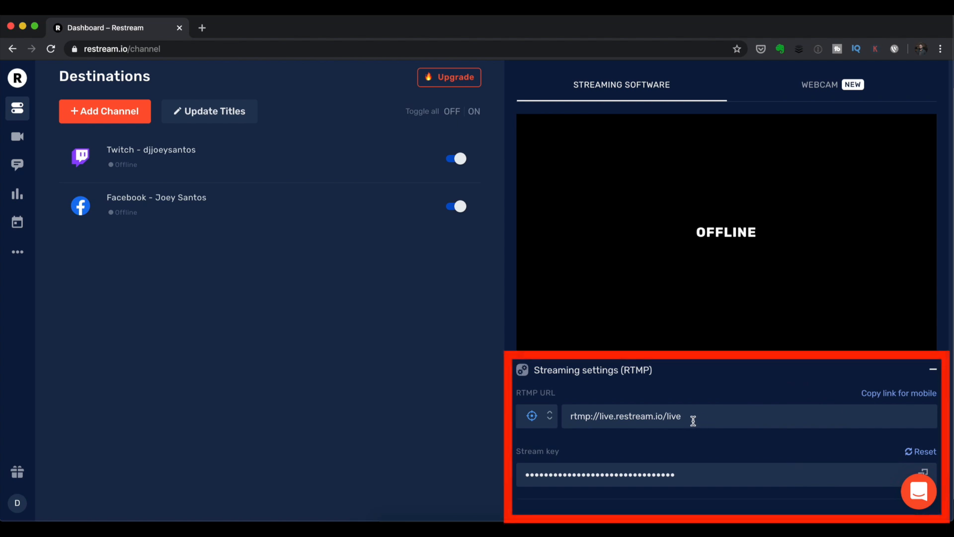
pyautogui.moveTo(717, 472)
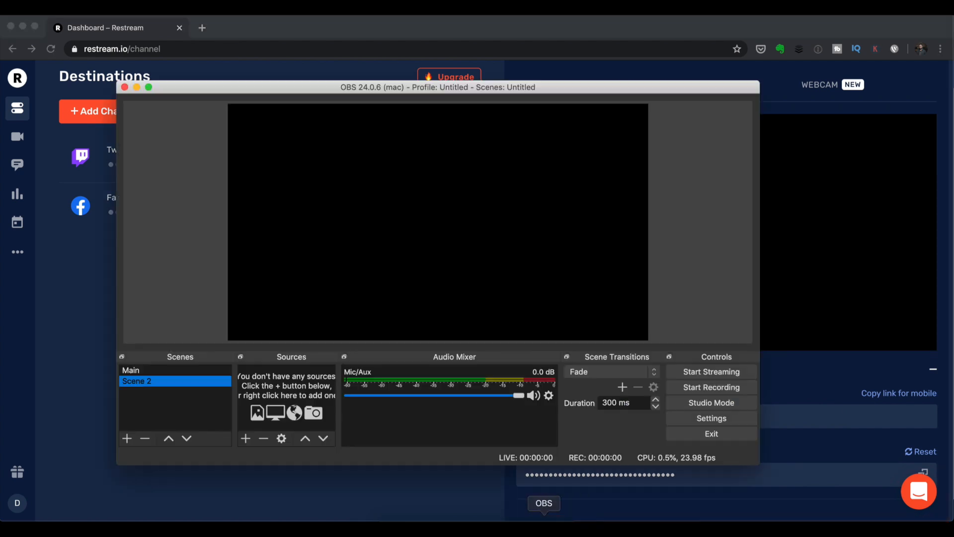
# Step: Set OBS streaming to Restream.io - RTMP with the pasted stream key and save
pyautogui.click(710, 418)
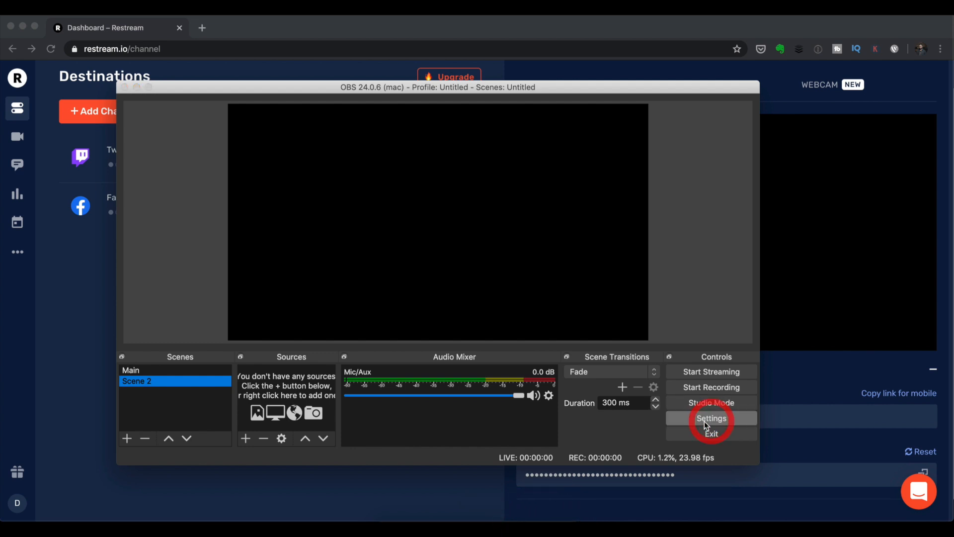
pyautogui.click(710, 418)
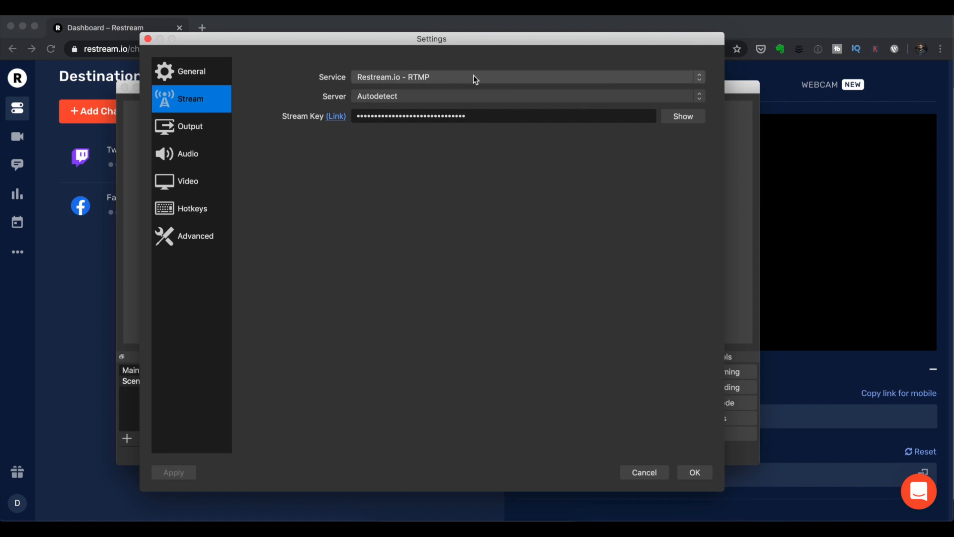
pyautogui.moveTo(458, 81)
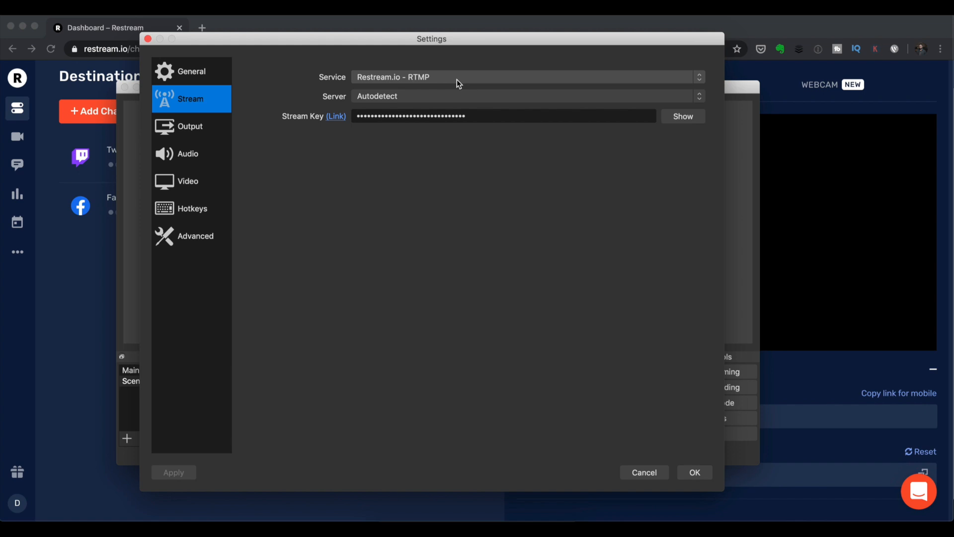
pyautogui.moveTo(805, 434)
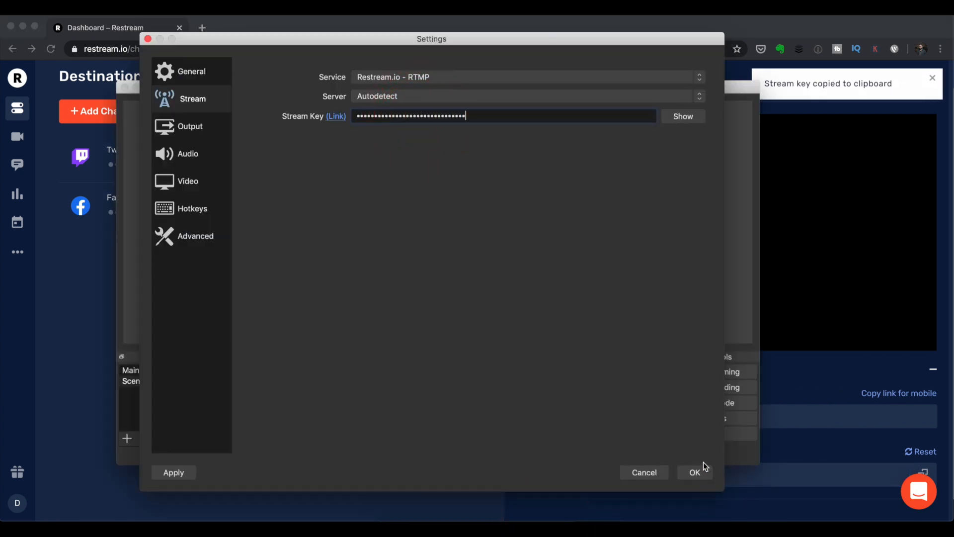
pyautogui.click(695, 472)
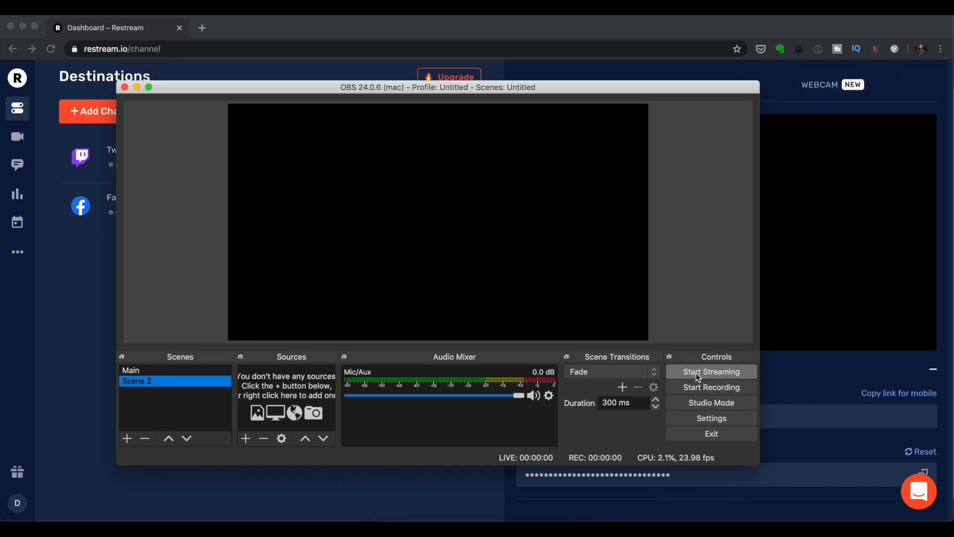
# Step: Start the OBS broadcast and watch Restream's monitor show the live DJ feed
pyautogui.click(710, 387)
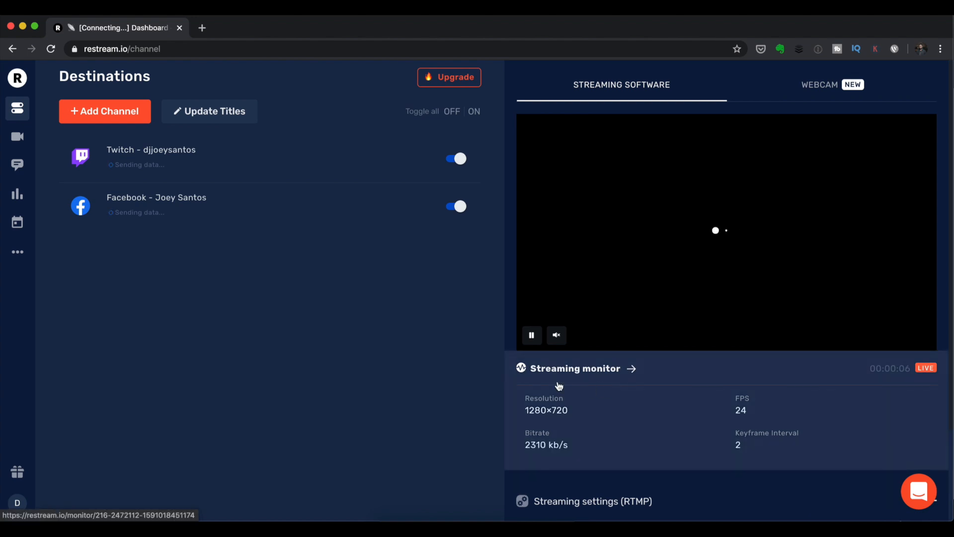
pyautogui.moveTo(396, 356)
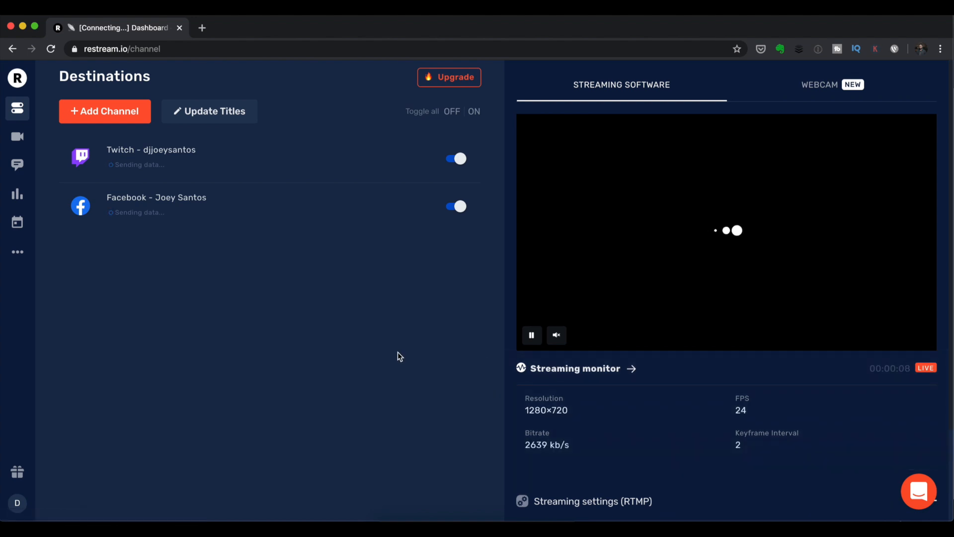
pyautogui.moveTo(521, 501)
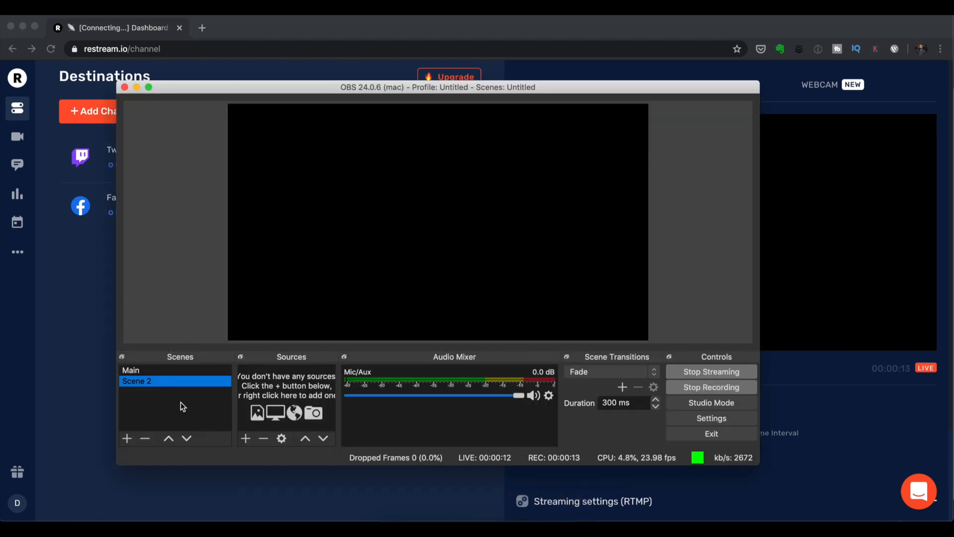
pyautogui.click(131, 370)
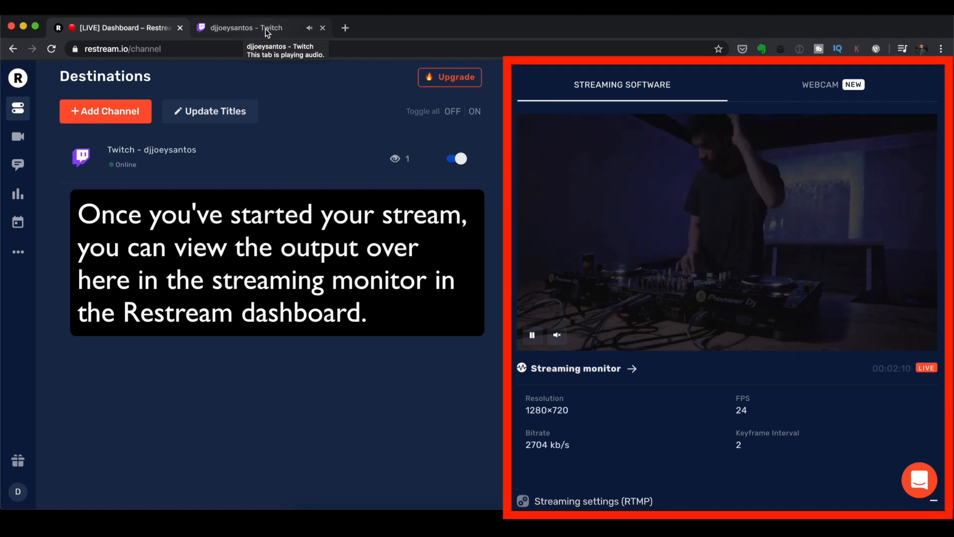
pyautogui.click(244, 27)
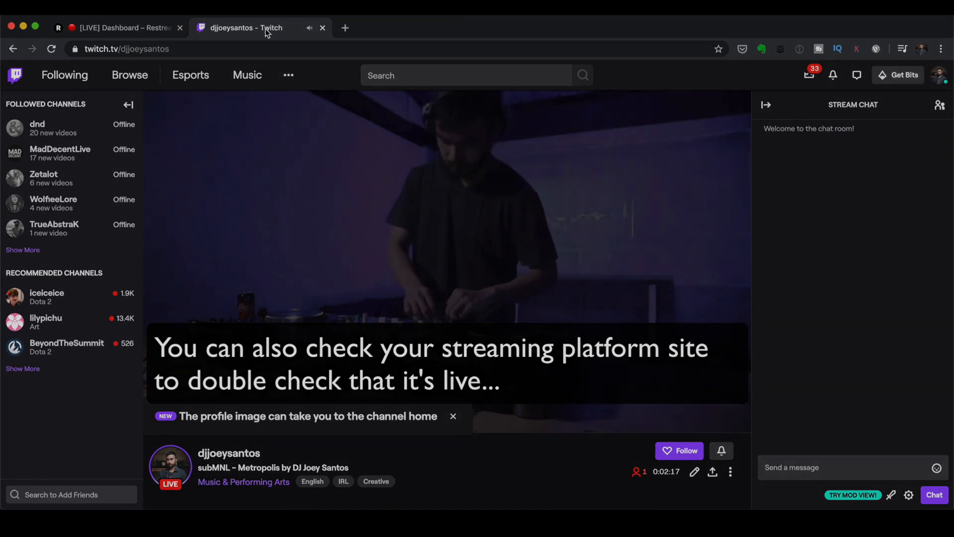
# Step: Return to the Restream dashboard and open the shared titles editor for all destinations
pyautogui.click(113, 27)
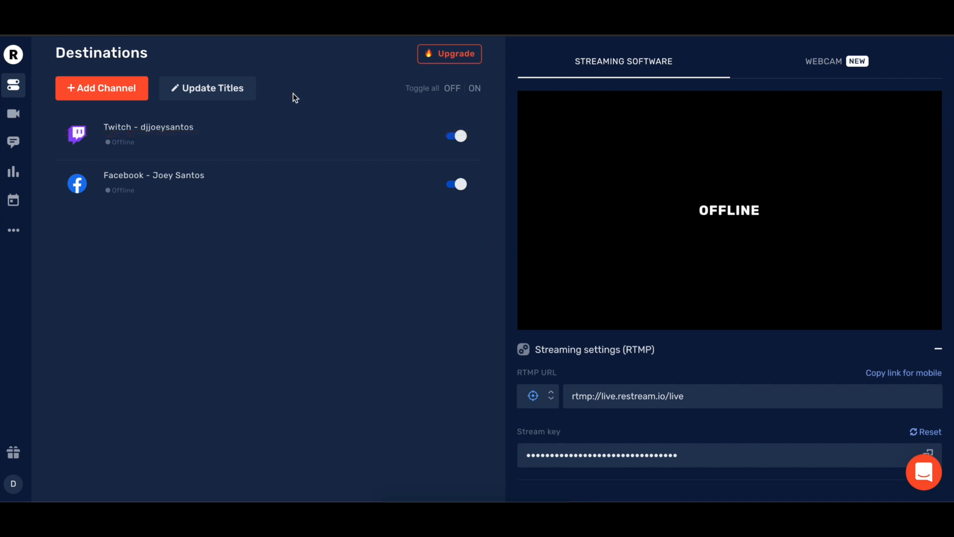
pyautogui.click(212, 89)
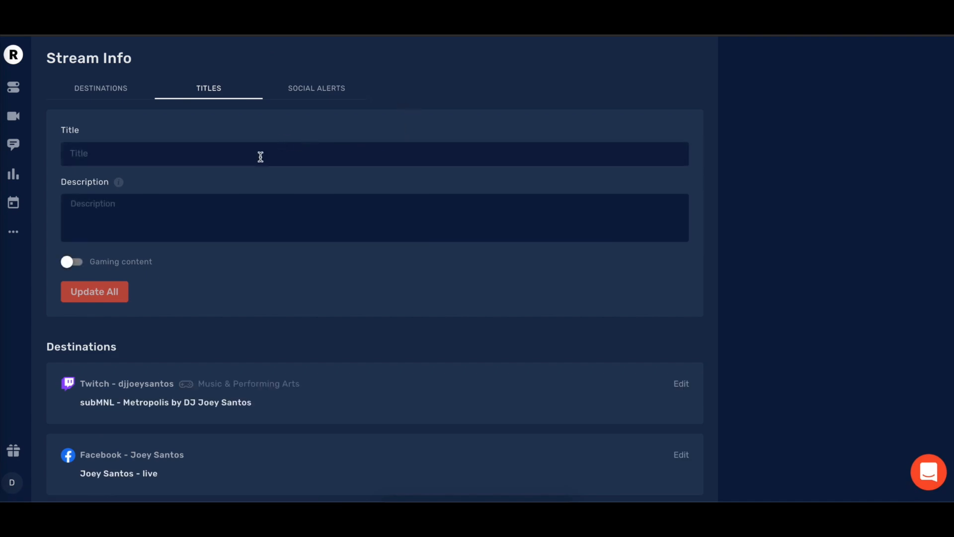
# Step: Title all destinations 'DJ Joey Santos Weekly Live Mix' with a lo-fi house description
pyautogui.write('DJ Joey')
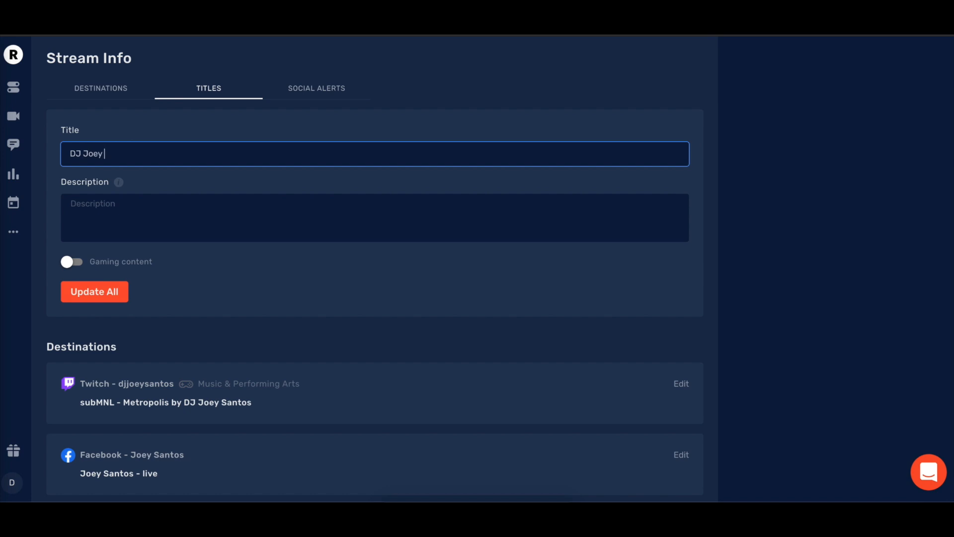
pyautogui.write('Santos Weekl')
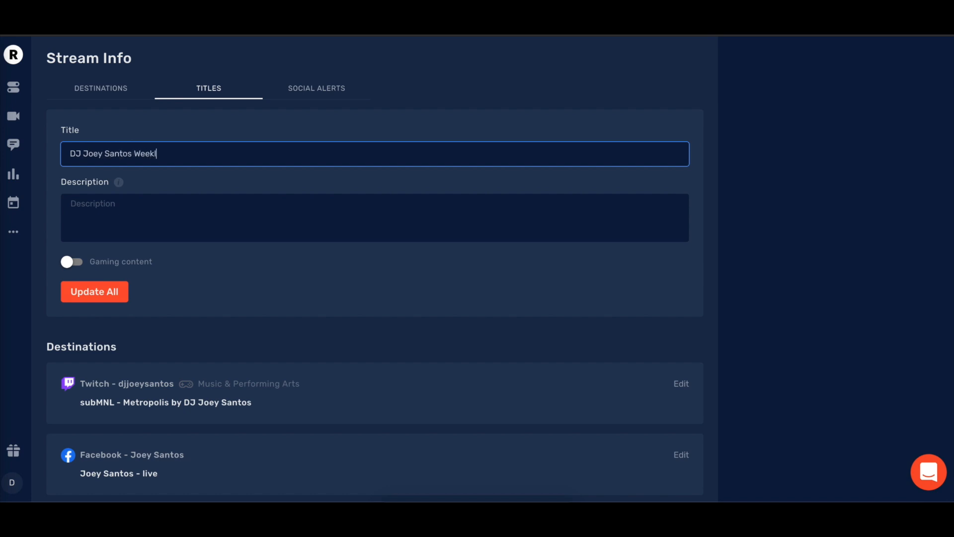
pyautogui.write('y Live Mix')
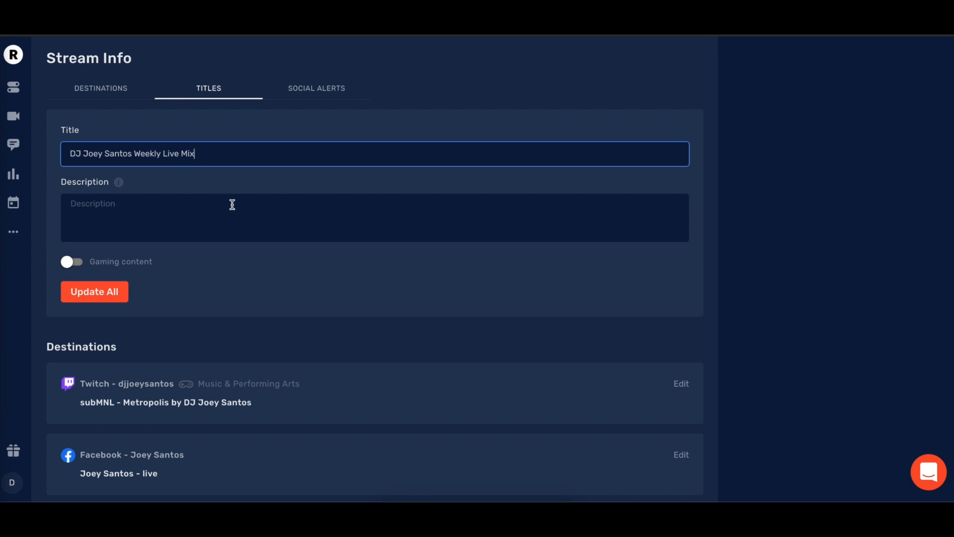
pyautogui.write('Hang out and chill with me for 60 minutes of the best lo-fi house!')
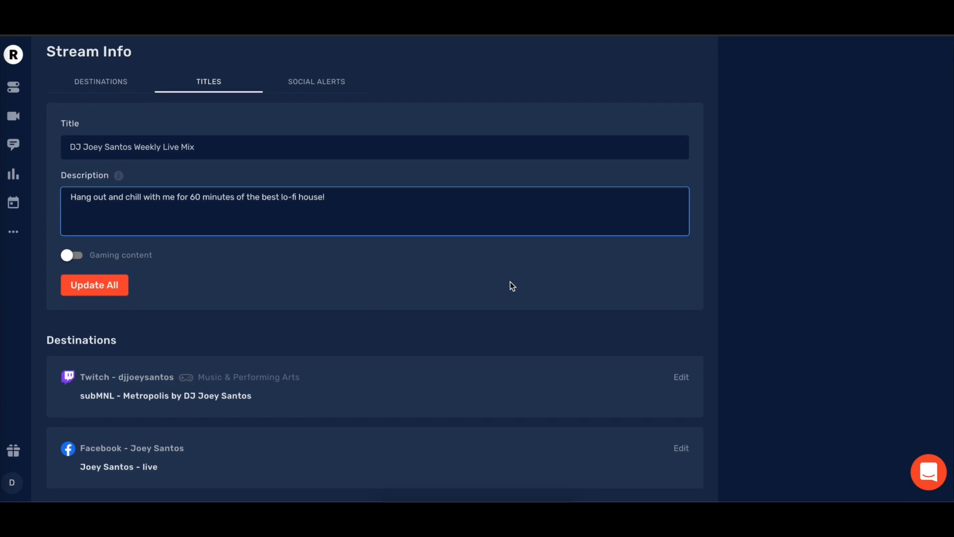
pyautogui.moveTo(166, 287)
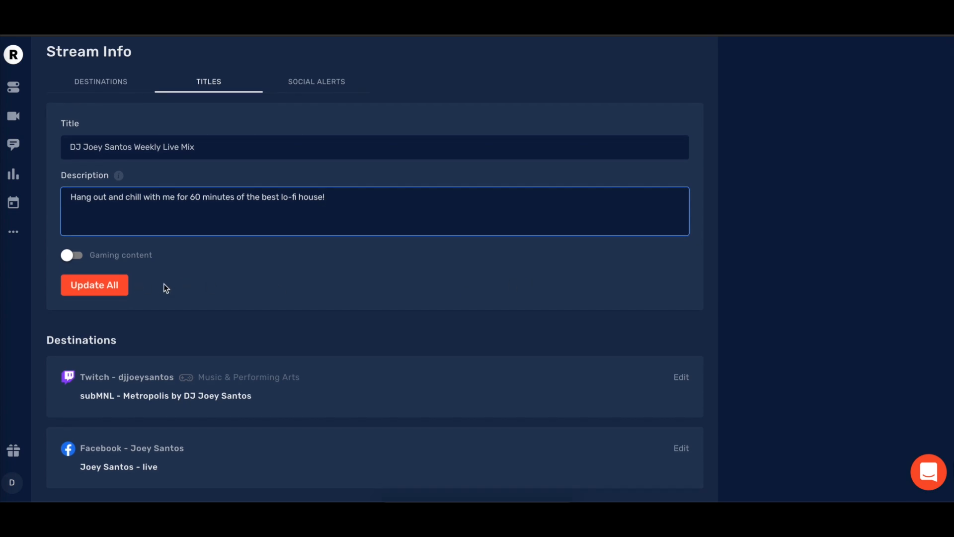
pyautogui.moveTo(271, 292)
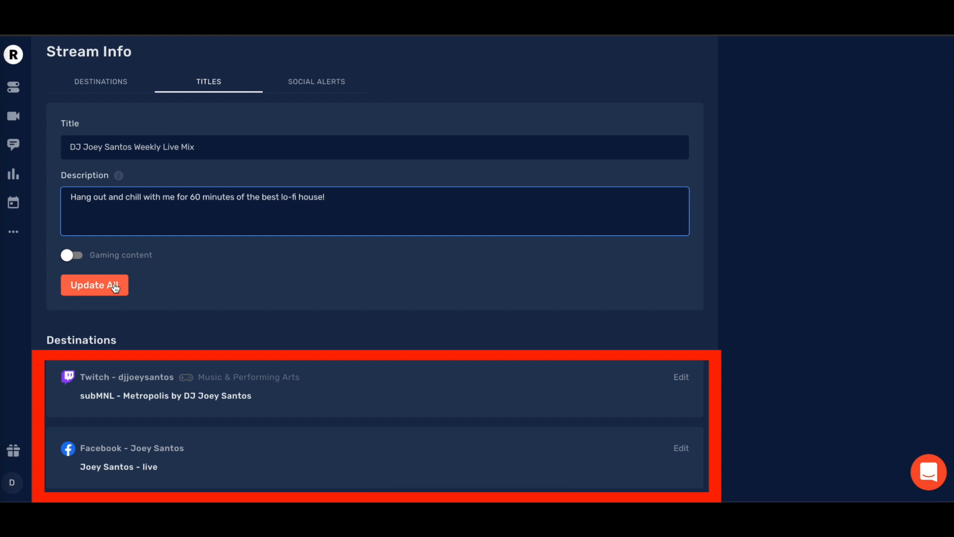
pyautogui.click(95, 285)
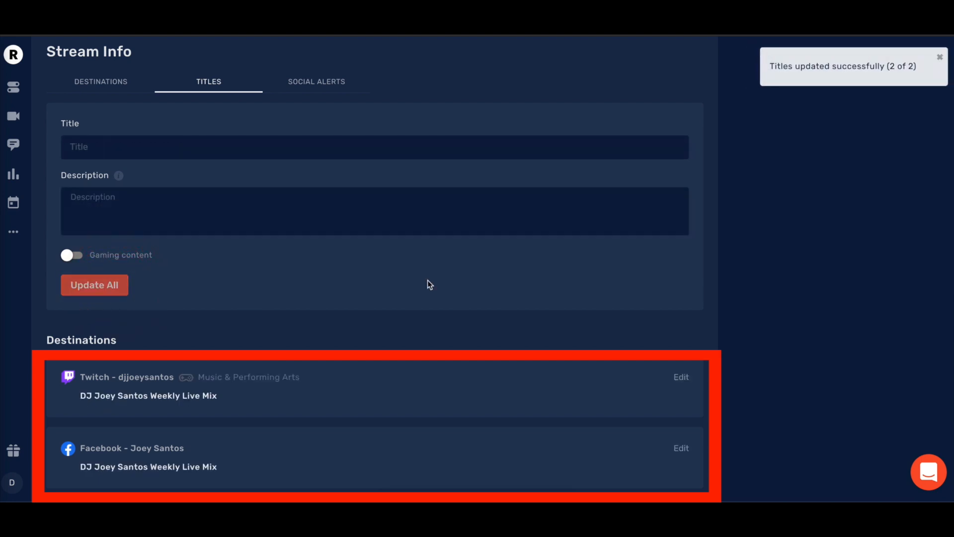
pyautogui.moveTo(423, 290)
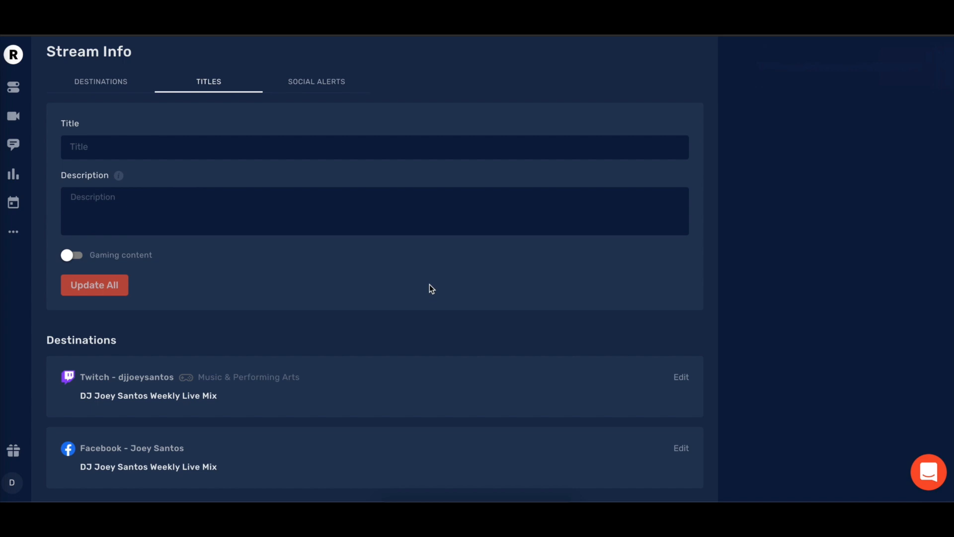
pyautogui.moveTo(442, 290)
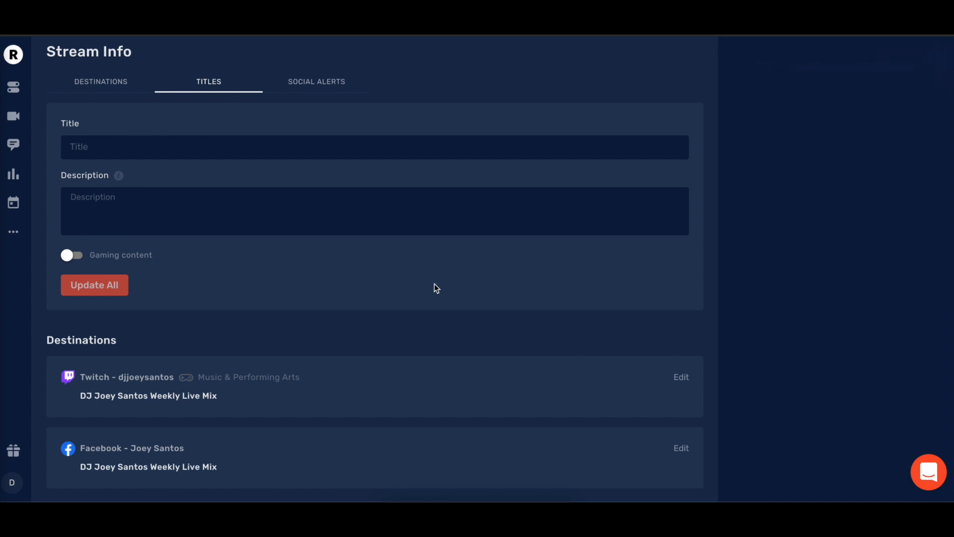
pyautogui.moveTo(455, 297)
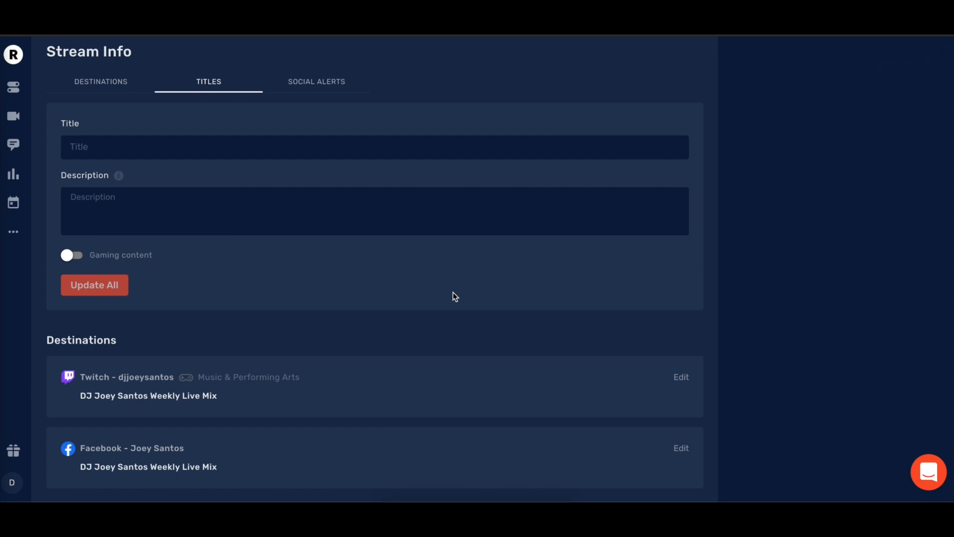
pyautogui.moveTo(757, 358)
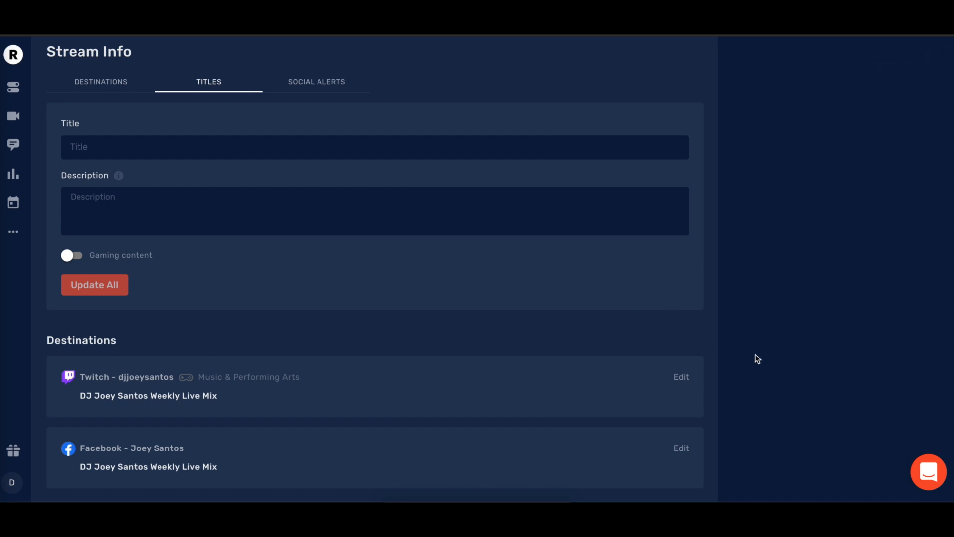
# Step: Review Twitch details, then submit Facebook's Weekly Live Mix title and lo-fi house description
pyautogui.click(681, 377)
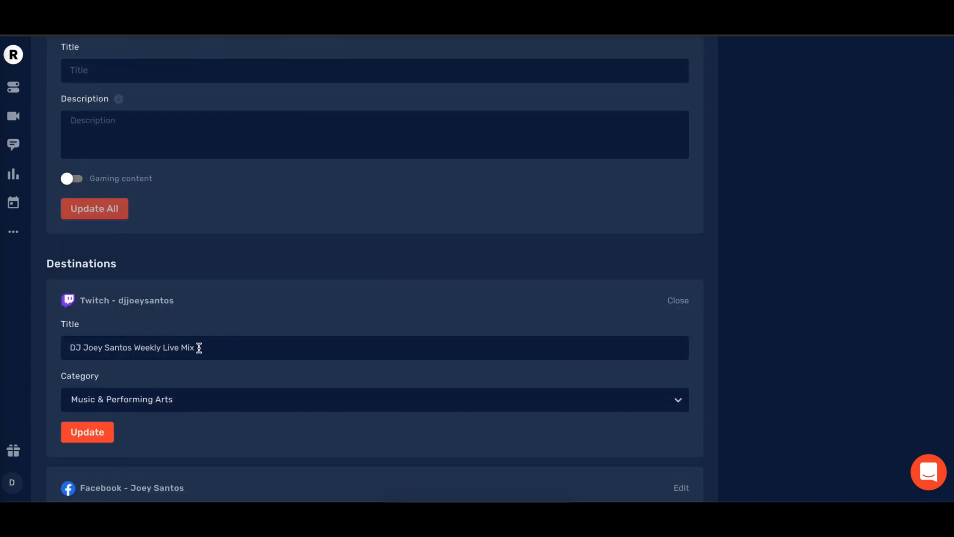
pyautogui.moveTo(664, 435)
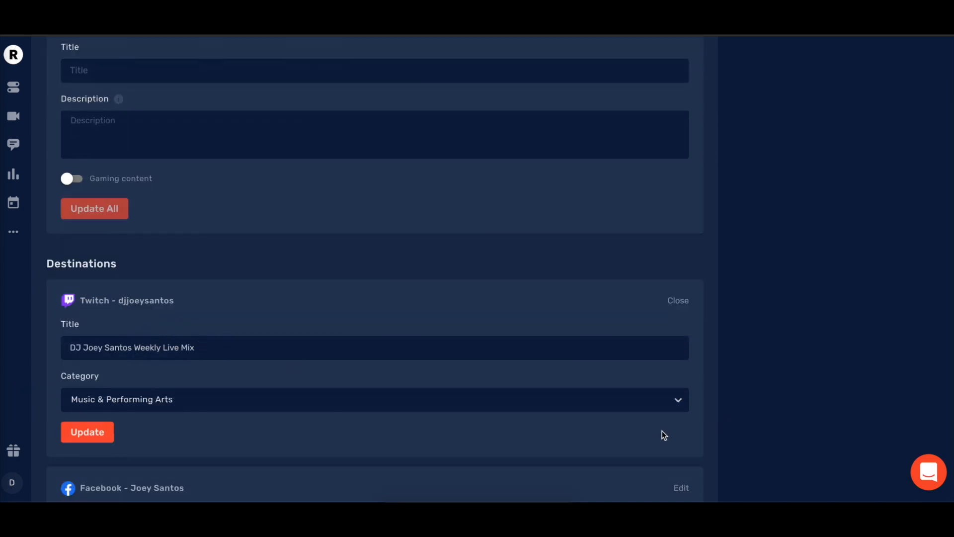
pyautogui.click(677, 300)
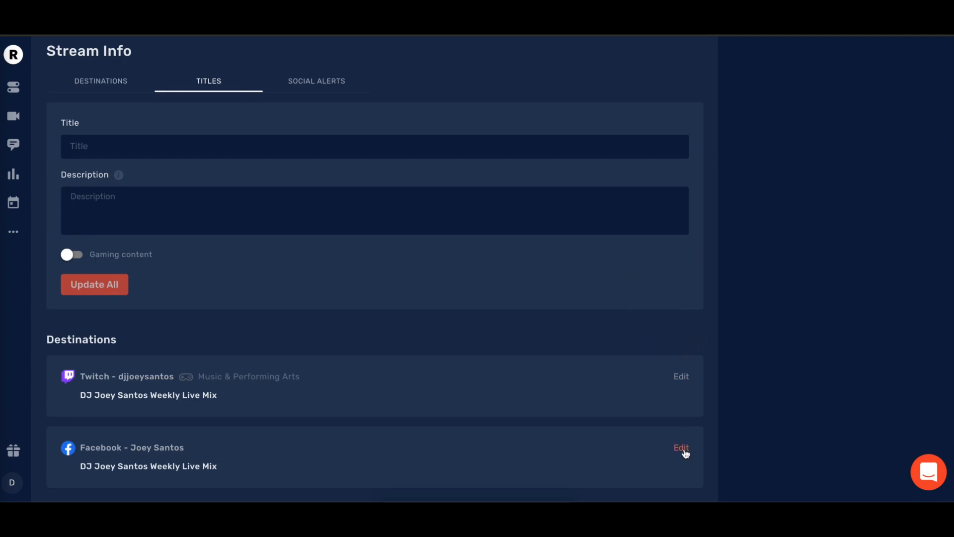
pyautogui.click(681, 447)
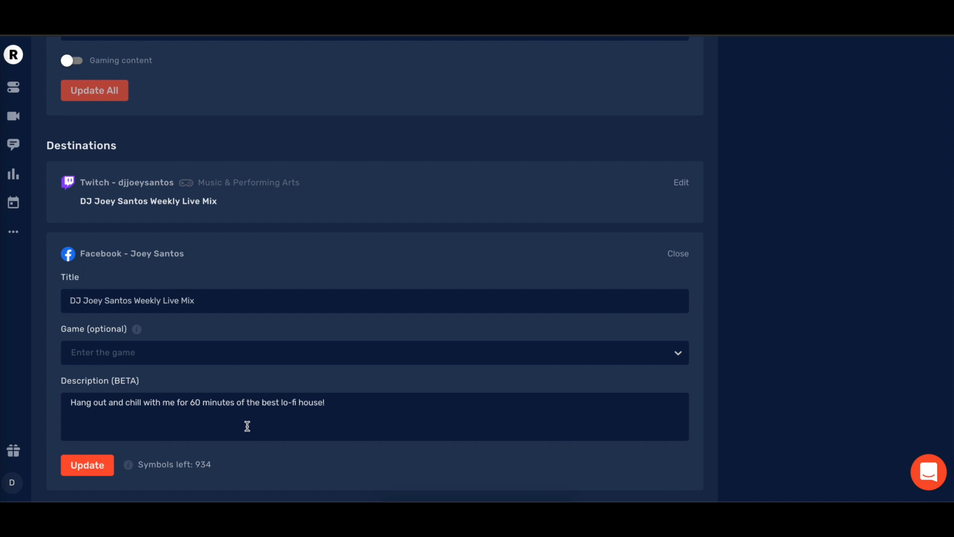
pyautogui.moveTo(121, 358)
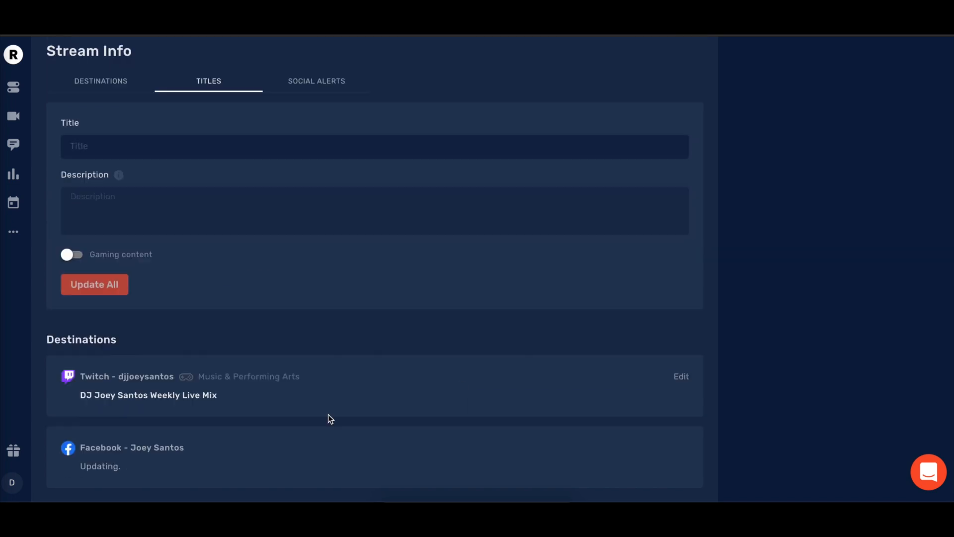
pyautogui.click(260, 28)
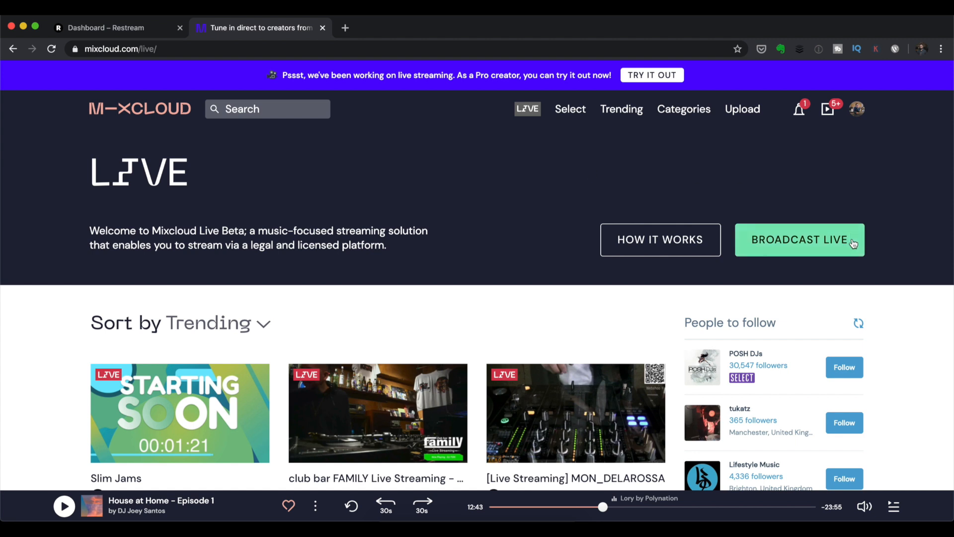
# Step: Start a Mixcloud broadcast and confirm the stream name DJ Joey Santos Live
pyautogui.click(799, 239)
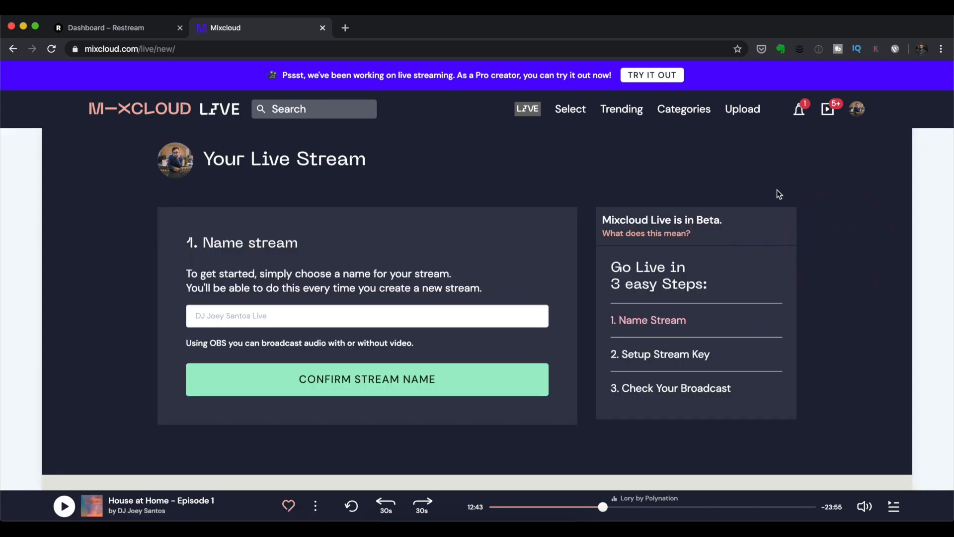
pyautogui.moveTo(699, 160)
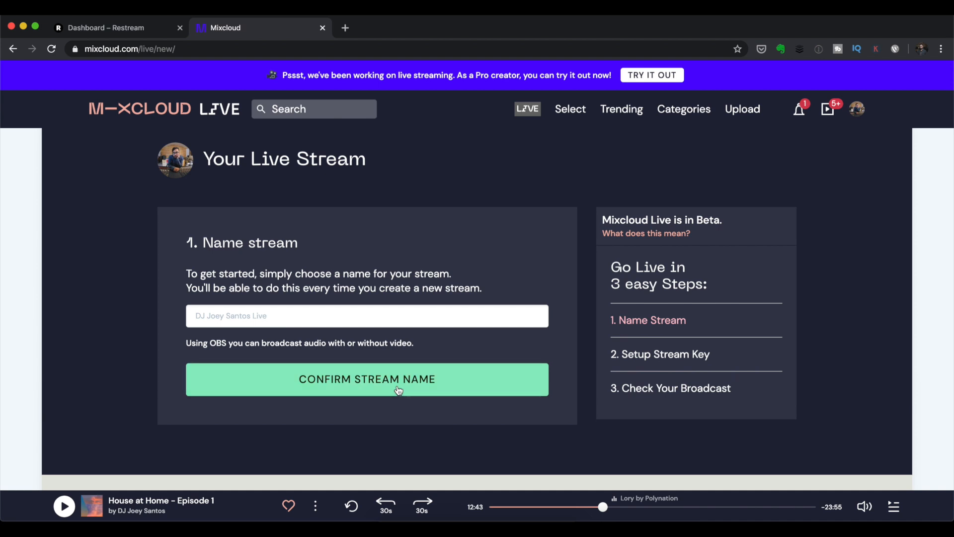
pyautogui.click(367, 378)
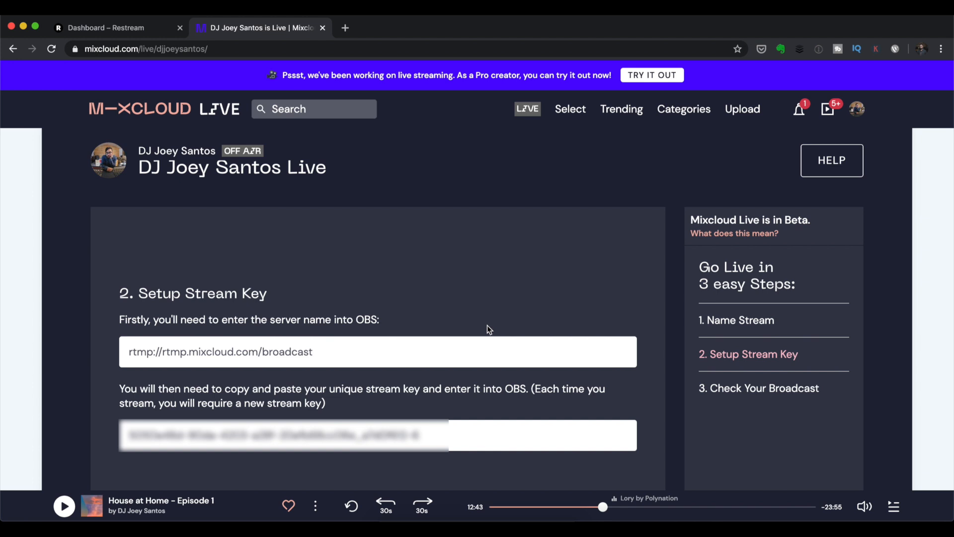
pyautogui.moveTo(453, 331)
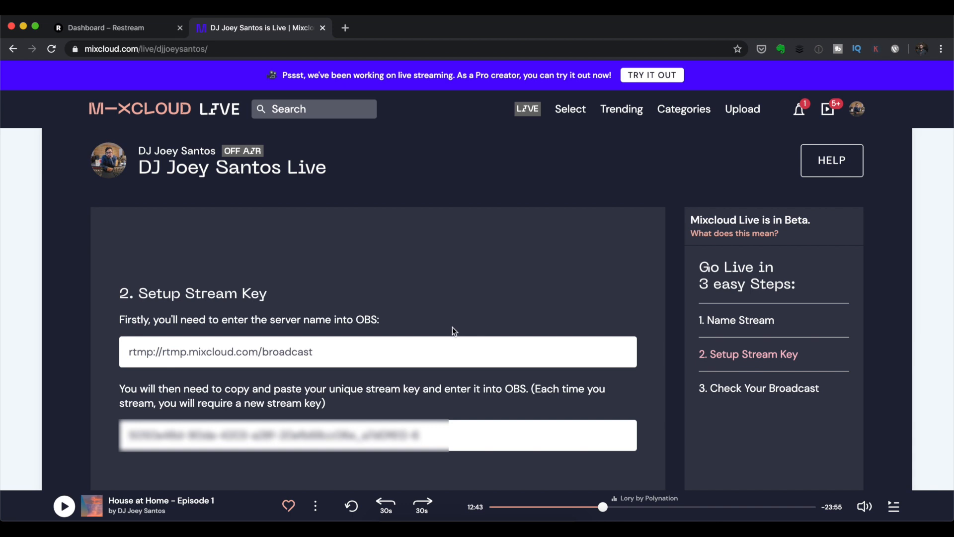
pyautogui.moveTo(364, 353)
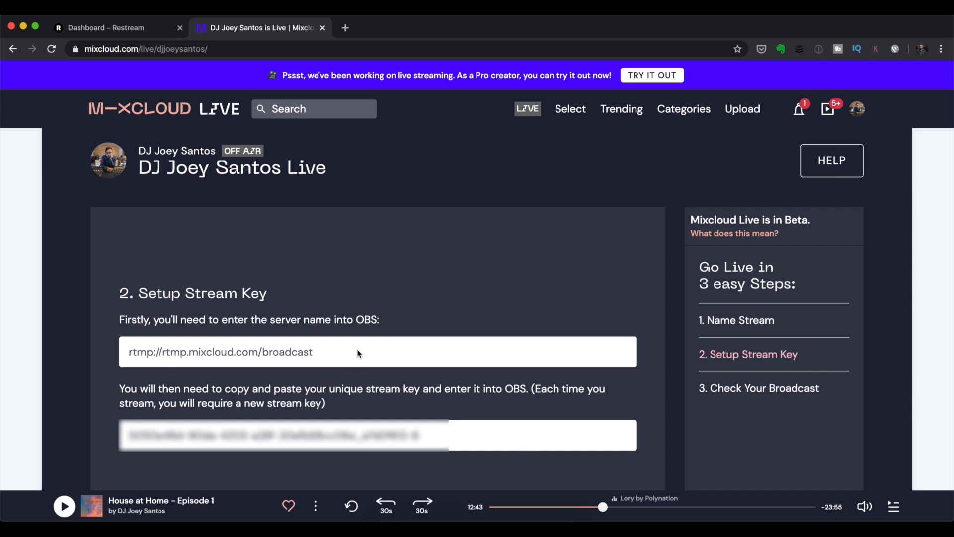
pyautogui.moveTo(291, 213)
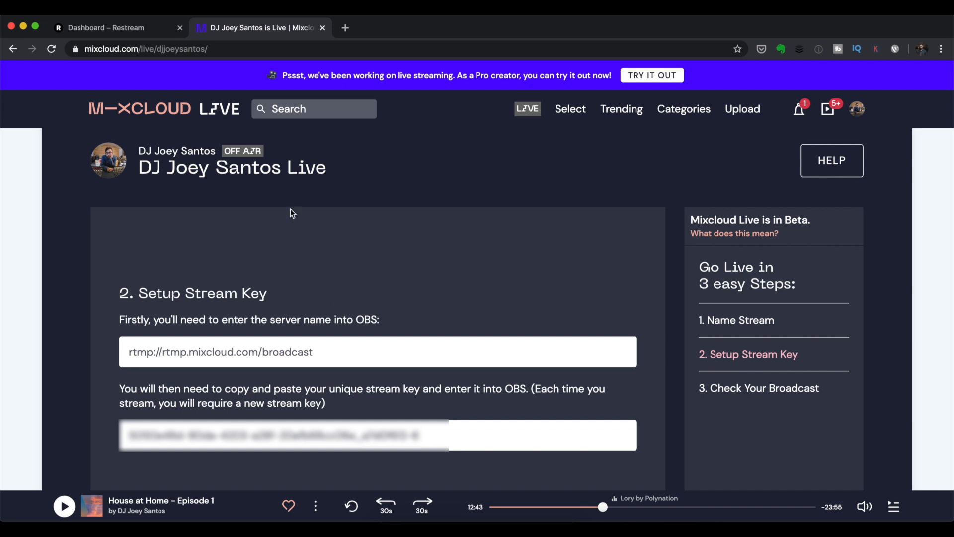
# Step: Begin adding a new Custom RTMP destination on the Restream dashboard
pyautogui.click(109, 27)
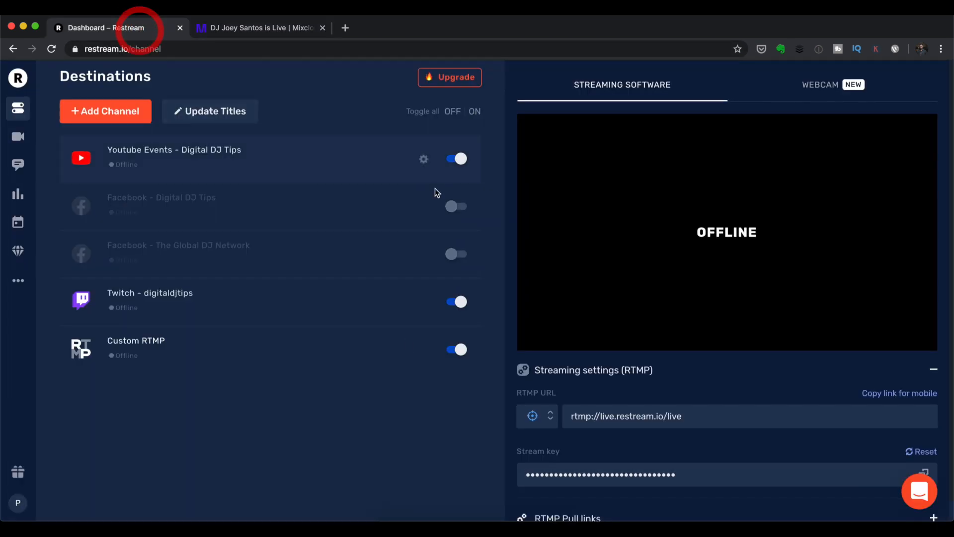
pyautogui.moveTo(333, 420)
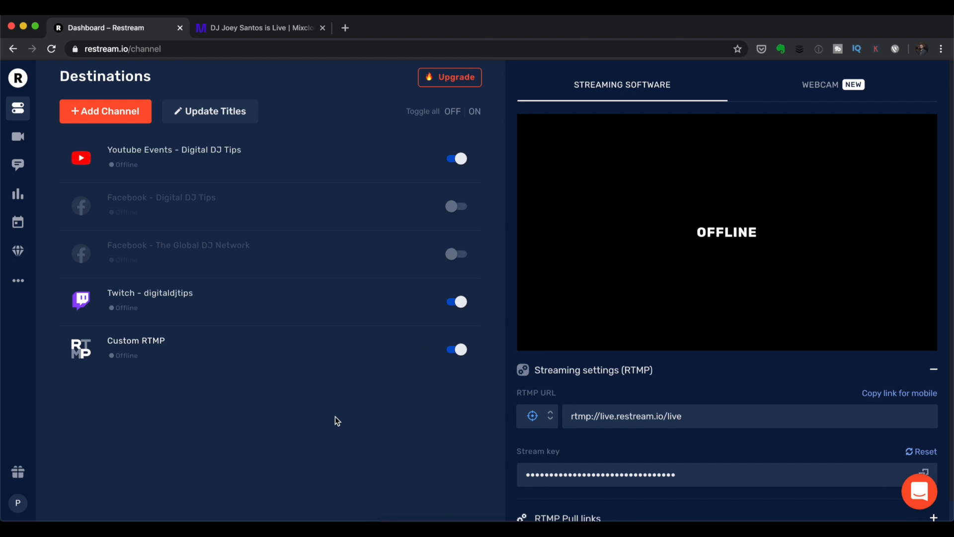
pyautogui.moveTo(309, 418)
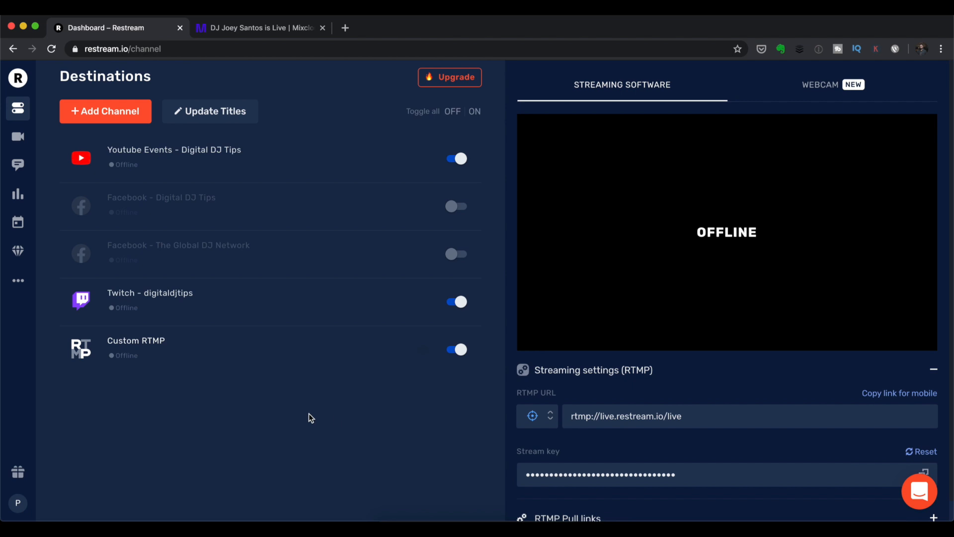
pyautogui.click(106, 110)
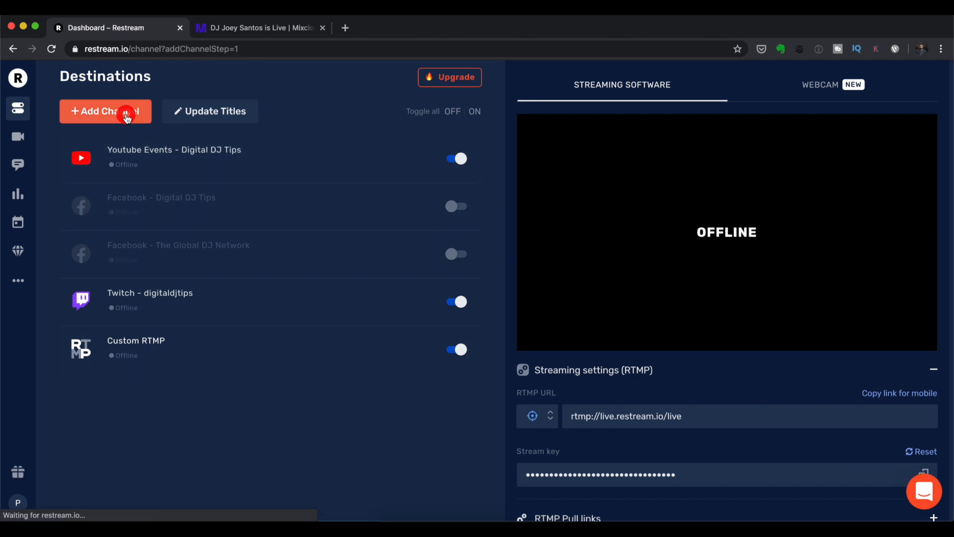
pyautogui.click(106, 111)
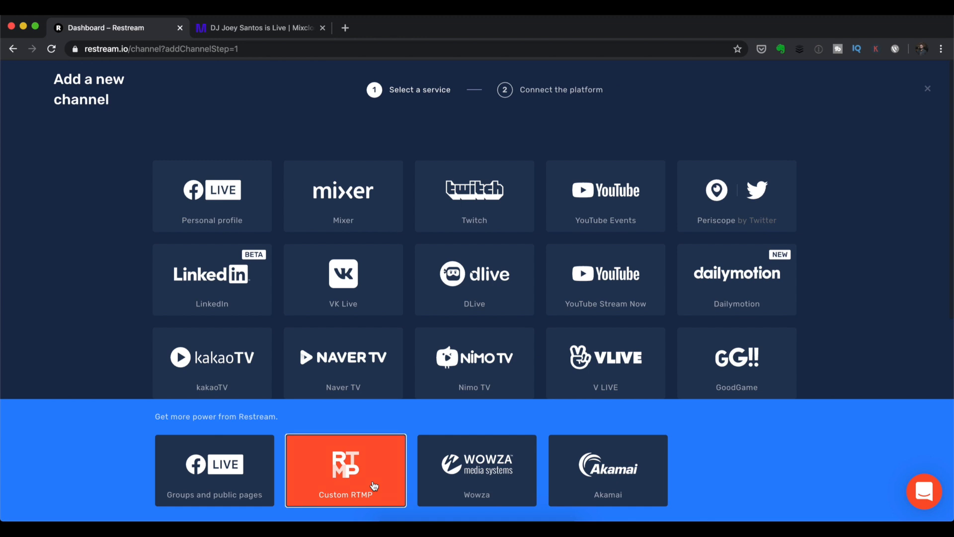
pyautogui.click(345, 469)
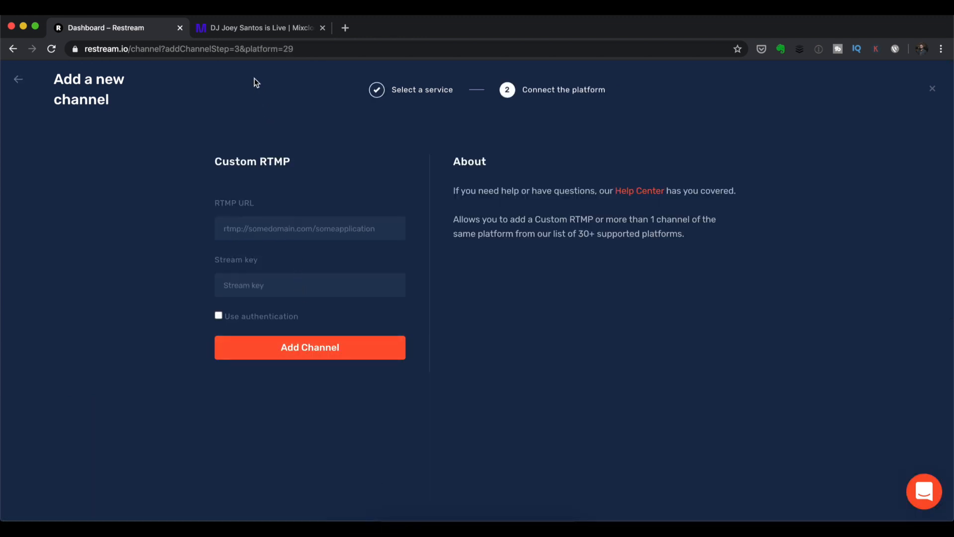
pyautogui.click(260, 28)
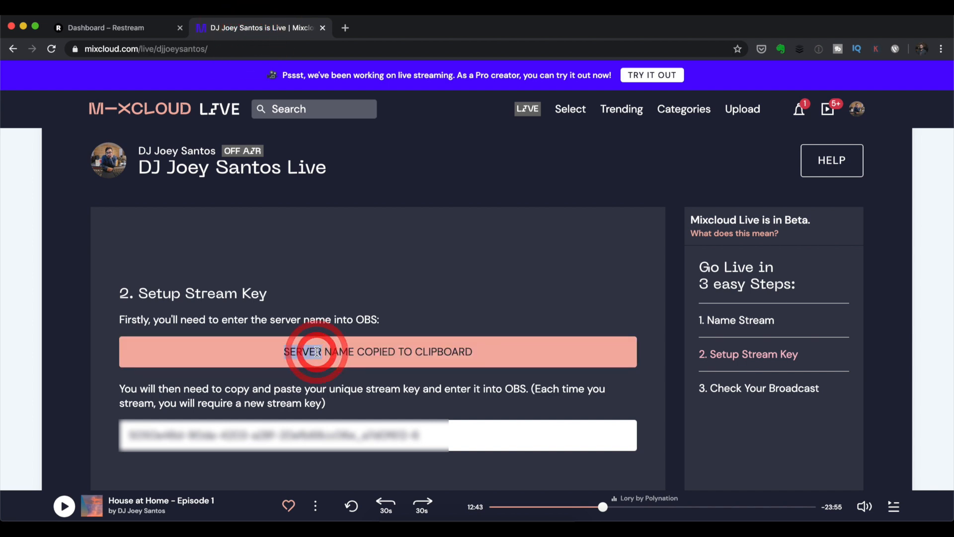
pyautogui.click(115, 27)
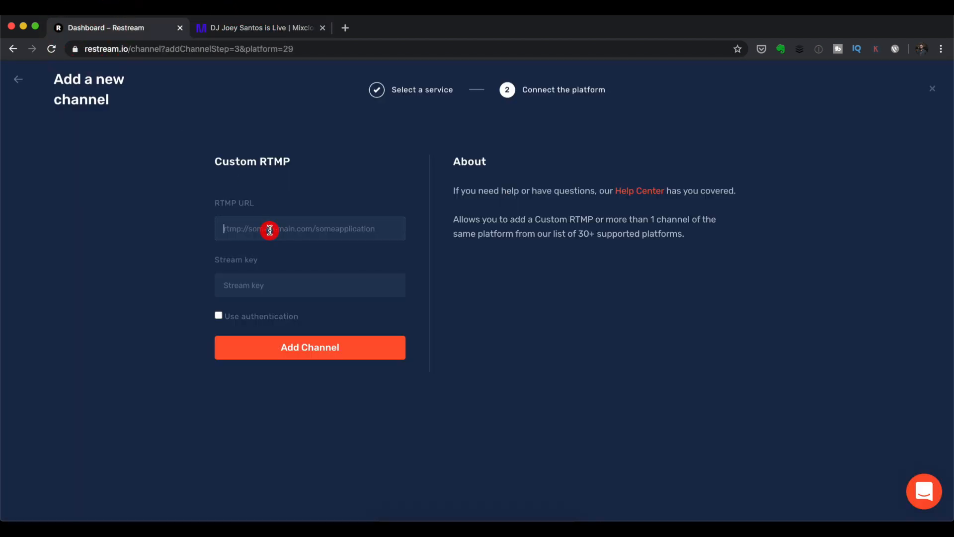
pyautogui.click(255, 27)
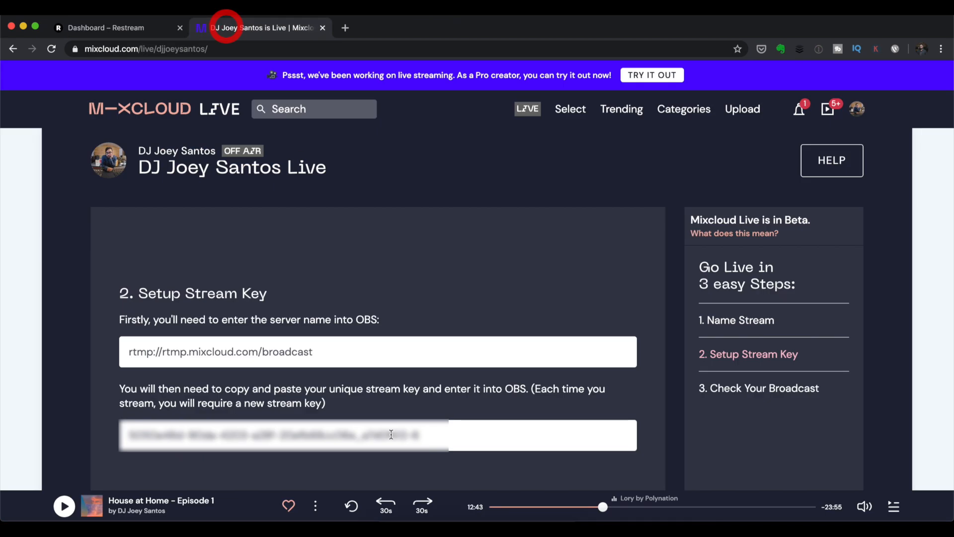
pyautogui.click(104, 27)
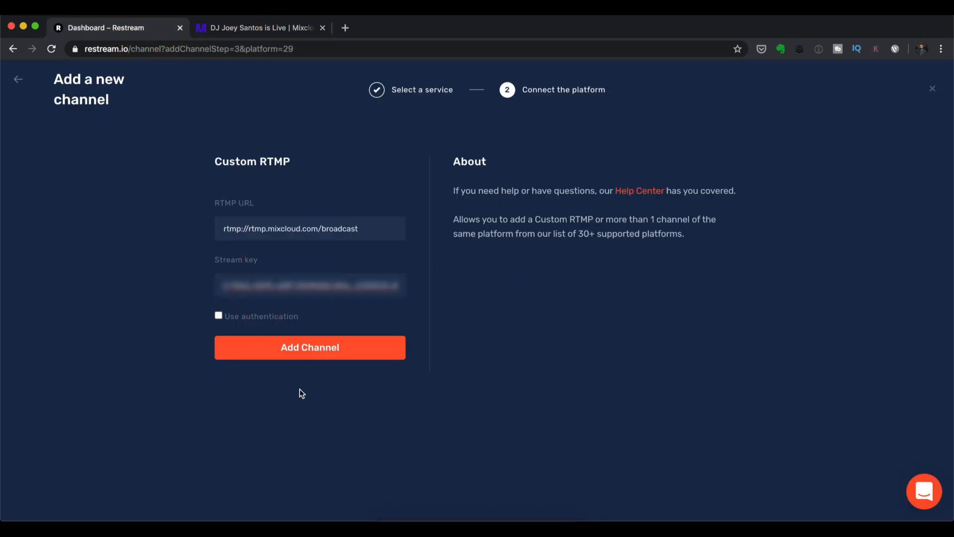
pyautogui.moveTo(314, 353)
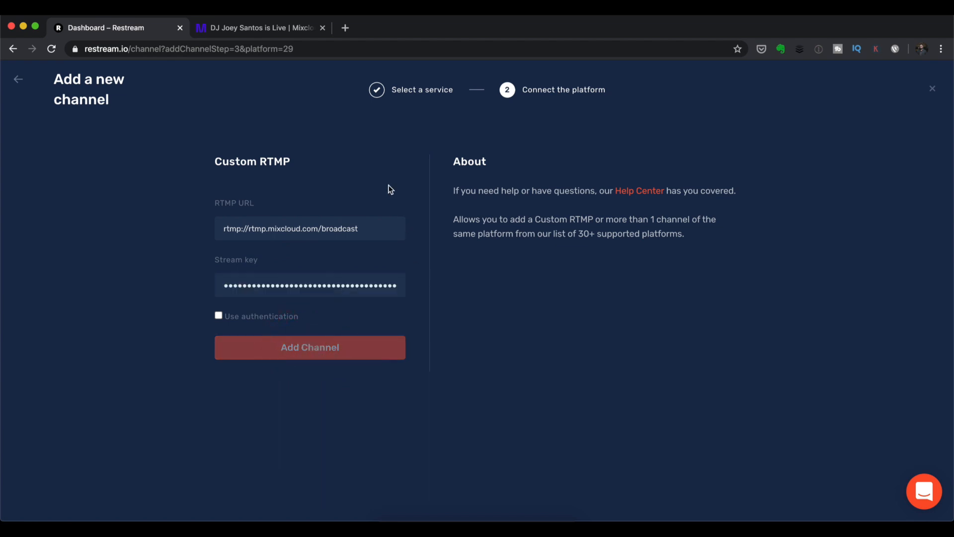
pyautogui.click(309, 347)
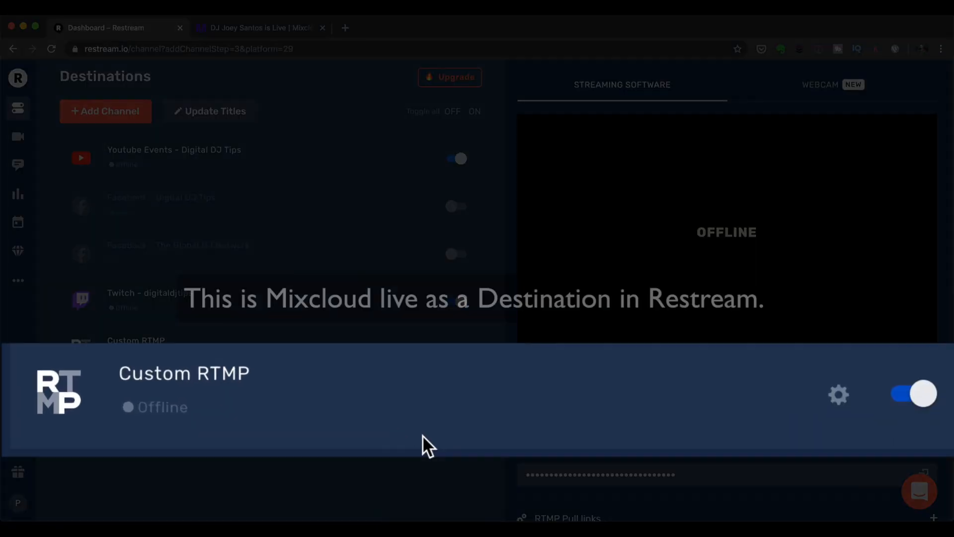
pyautogui.moveTo(456, 445)
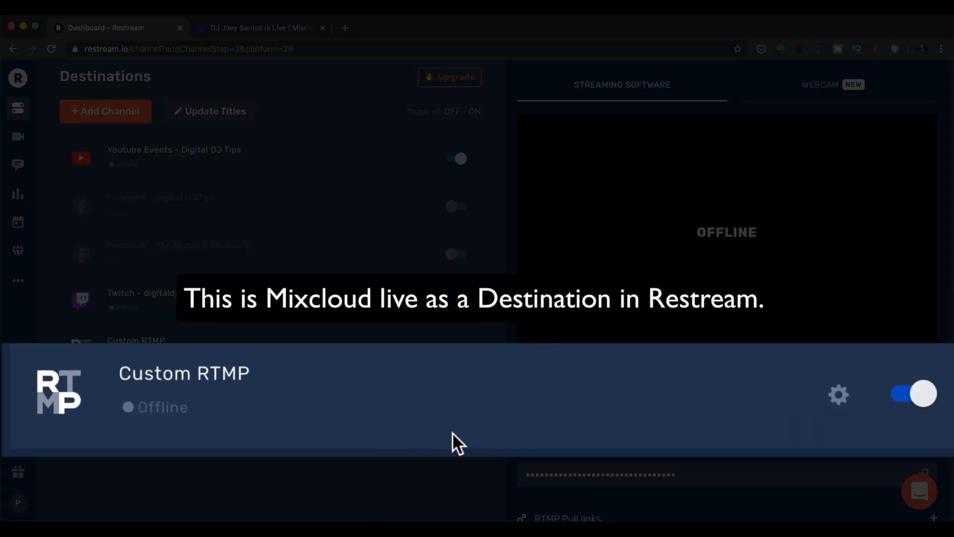